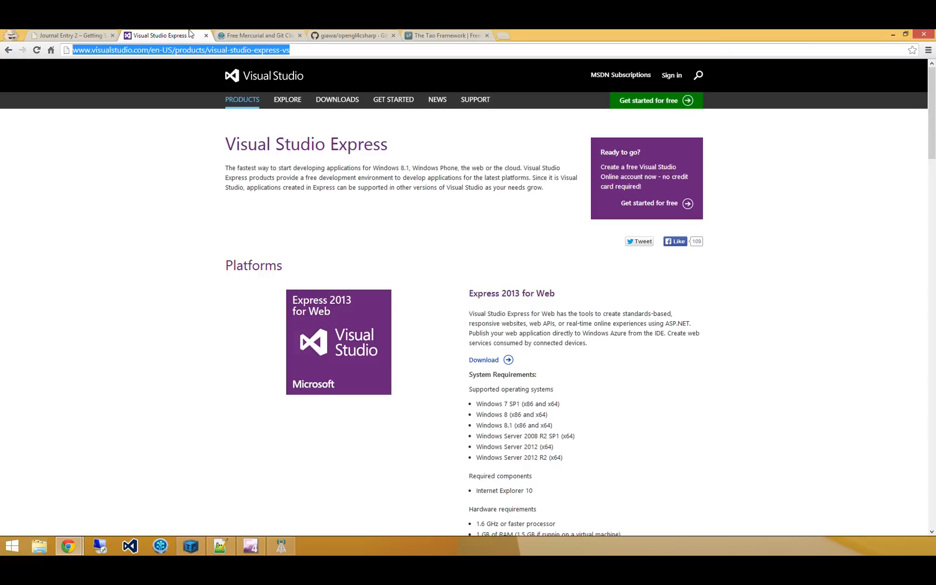
Step: After checking the SourceTree page, copy the opengl4csharp repository's HTTPS clone URL from GitHub
{"action": "left_click", "coordinate": [258, 35]}
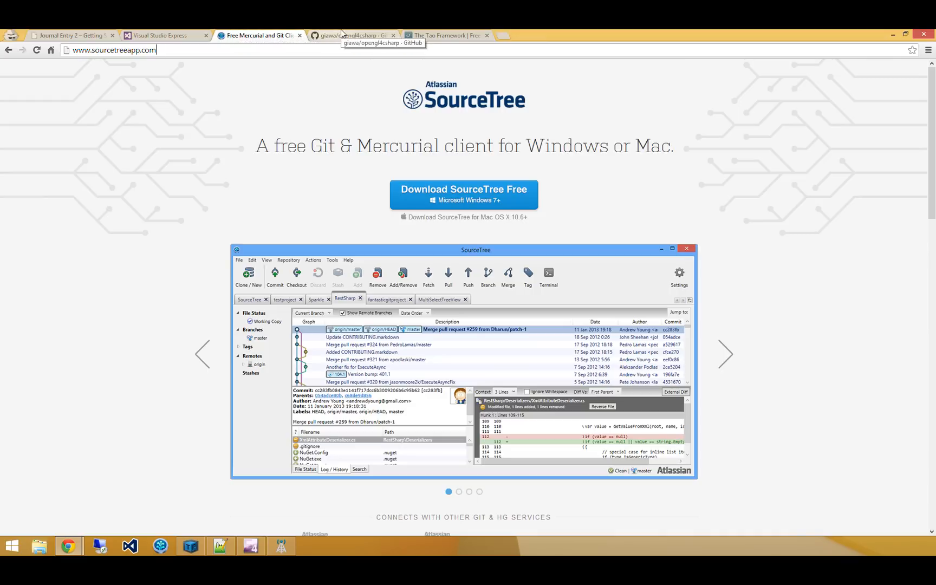
{"action": "left_click", "coordinate": [353, 35]}
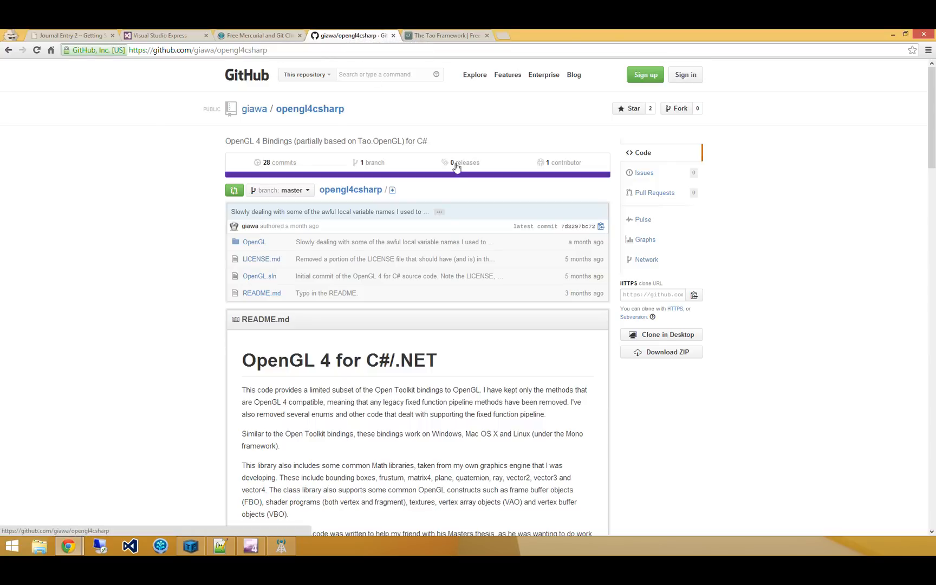
{"action": "left_click", "coordinate": [652, 295]}
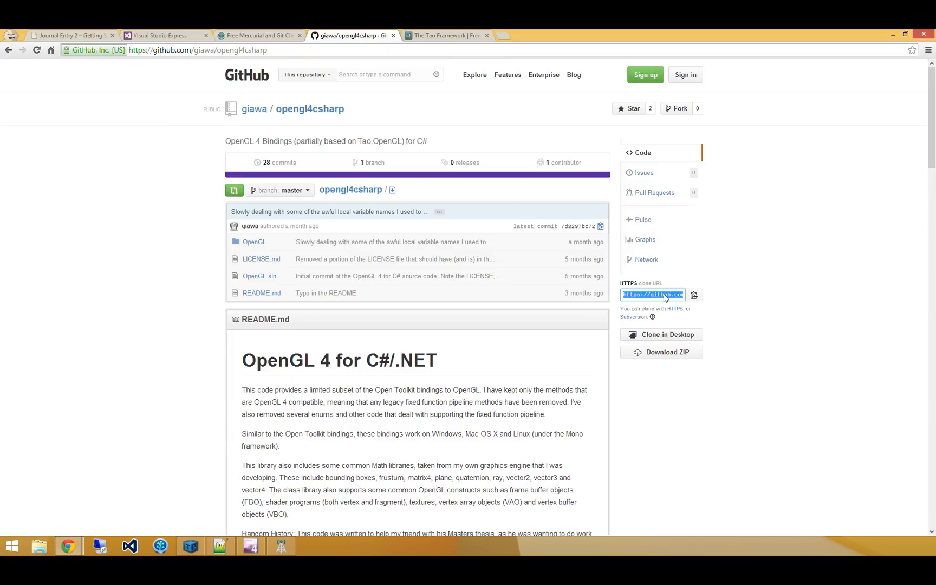
{"action": "mouse_move", "coordinate": [205, 508]}
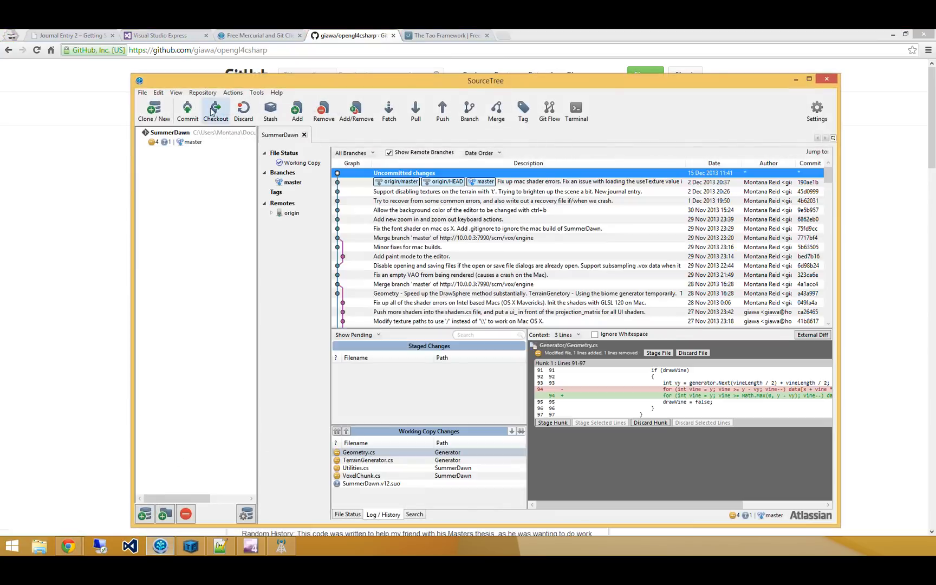
Step: Clone the opengl4csharp GitHub URL into Documents\opengl4csharp using SourceTree's Clone / New form
{"action": "left_click", "coordinate": [154, 111]}
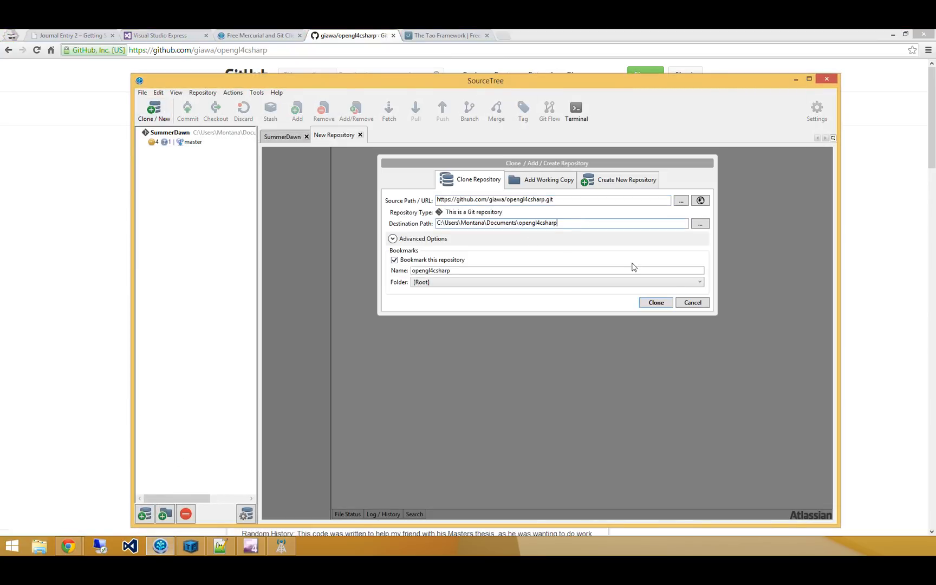
{"action": "left_click", "coordinate": [656, 302]}
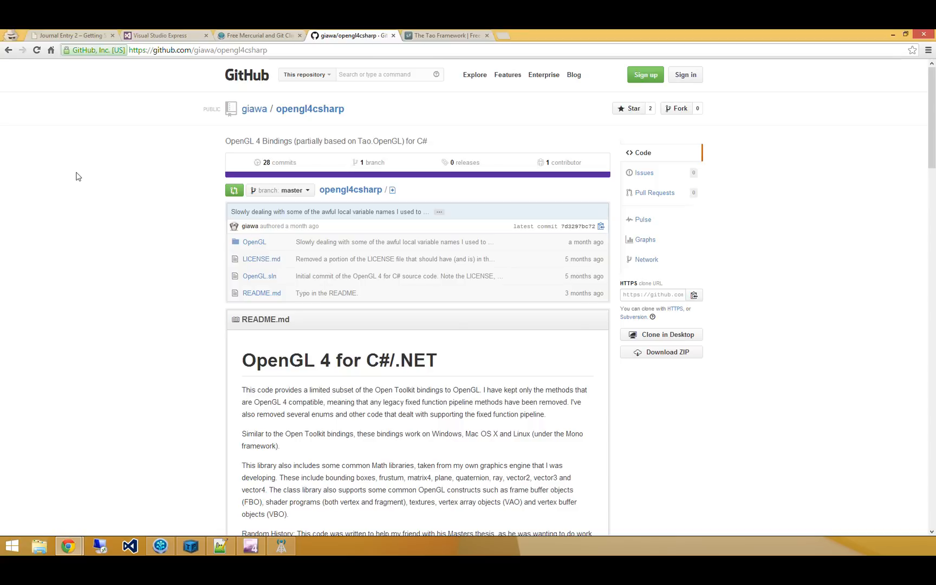
Step: Download and run the Tao Framework installer from SourceForge, then open its installed bin folder
{"action": "left_click", "coordinate": [445, 36]}
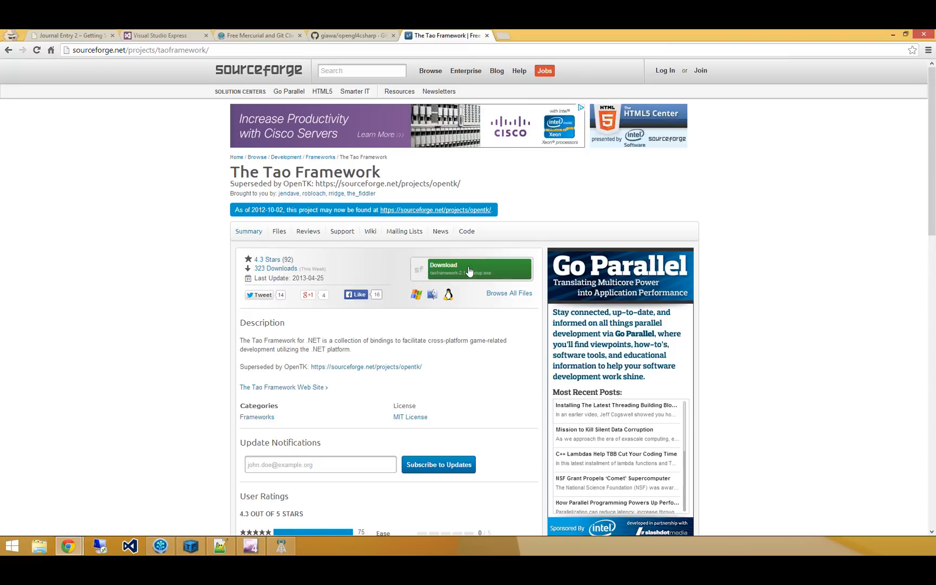
{"action": "left_click", "coordinate": [473, 268]}
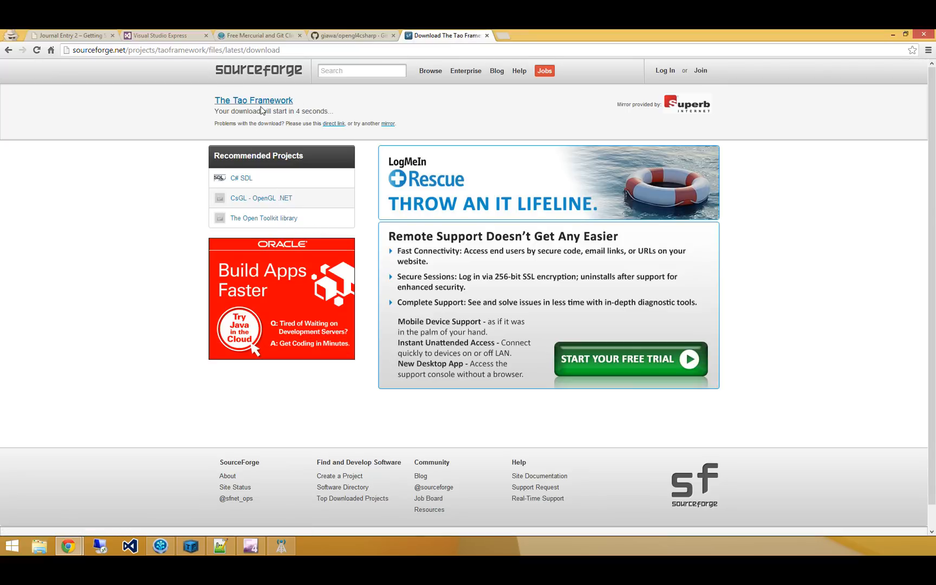
{"action": "mouse_move", "coordinate": [344, 172]}
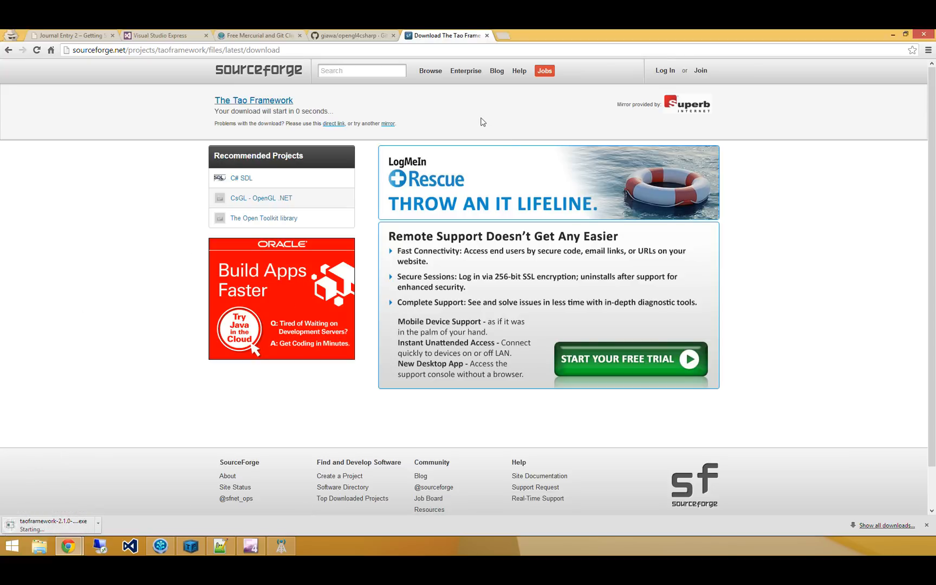
{"action": "left_click", "coordinate": [39, 546]}
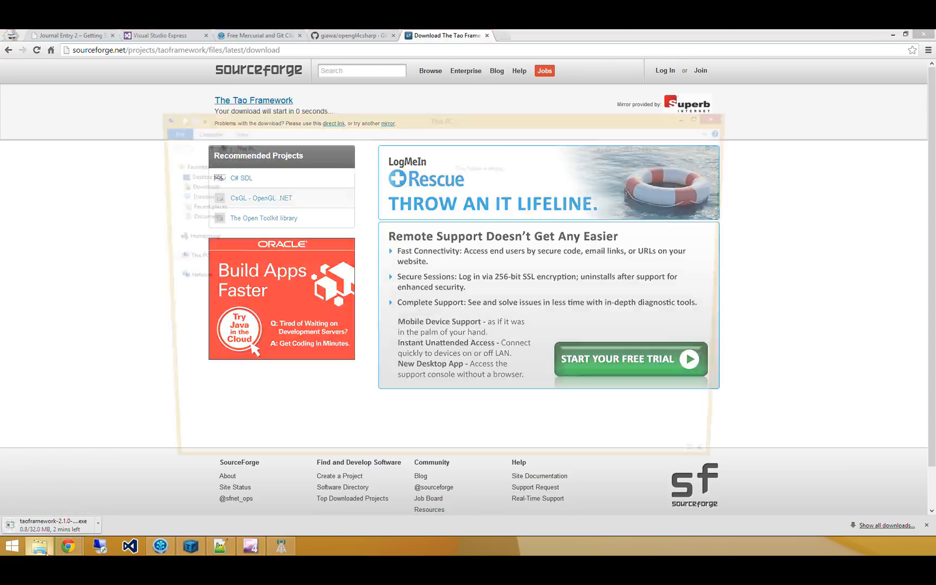
{"action": "left_click", "coordinate": [39, 546]}
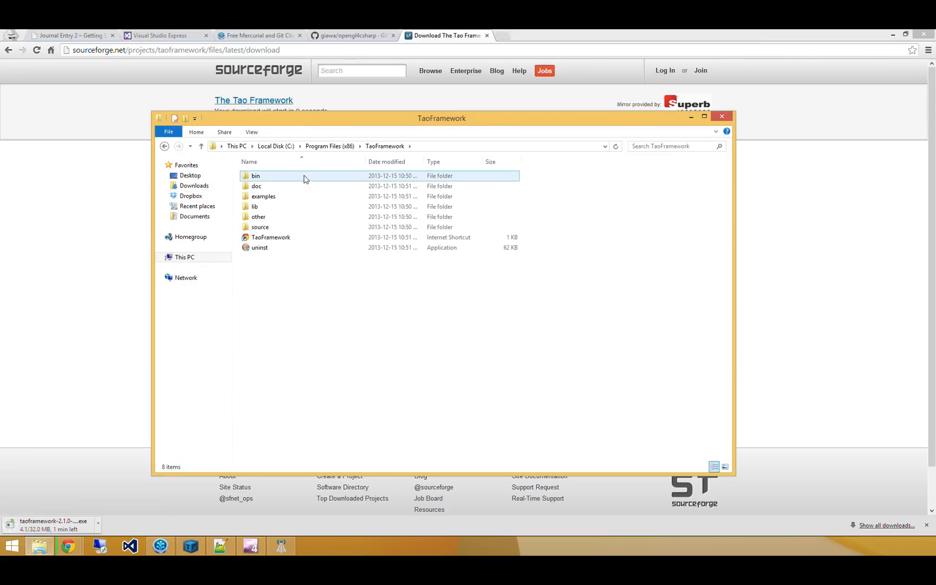
{"action": "double_click", "coordinate": [256, 176]}
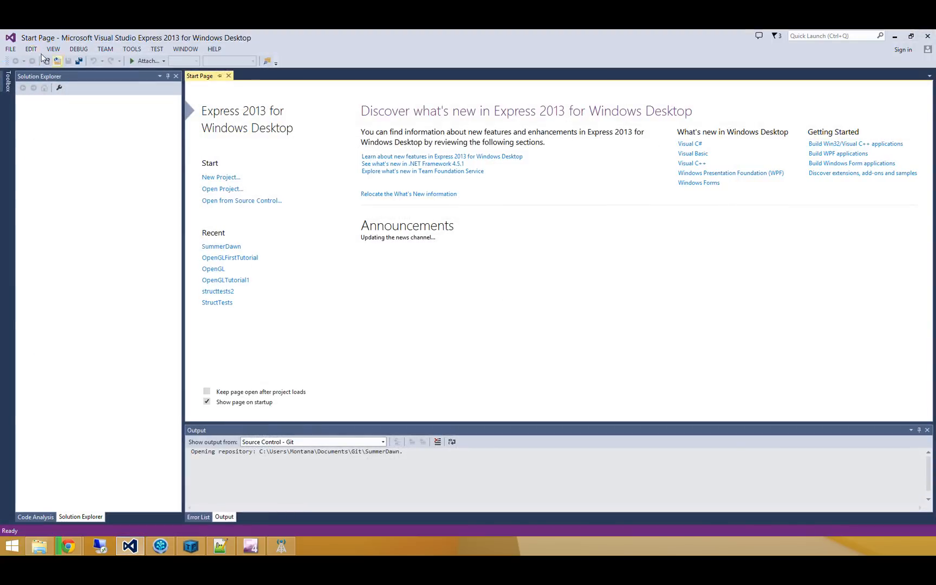
Step: Create a Visual C# Console Application named OpenGLTutorial1 and save its code file
{"action": "left_click", "coordinate": [221, 177]}
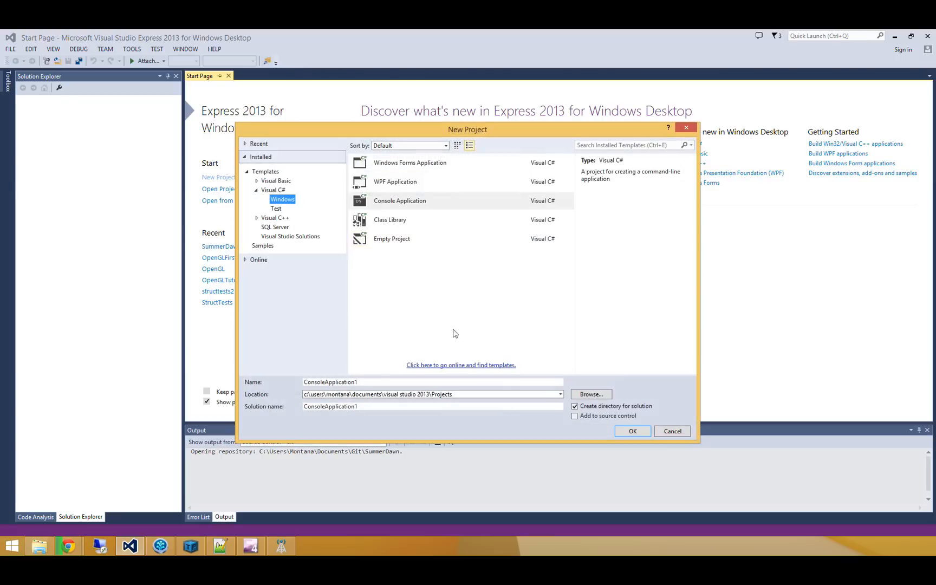
{"action": "type", "text": "Open"}
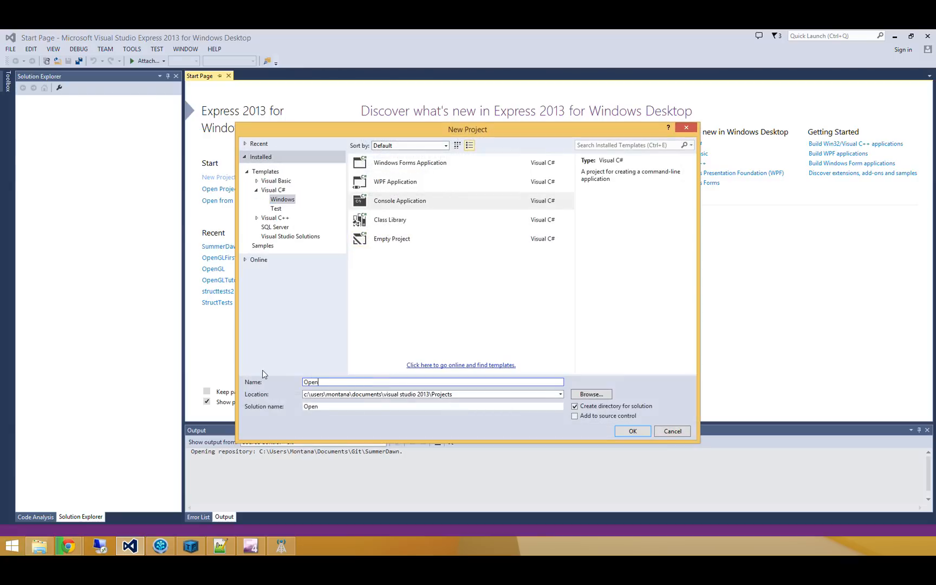
{"action": "type", "text": "OpenGLTutorial1"}
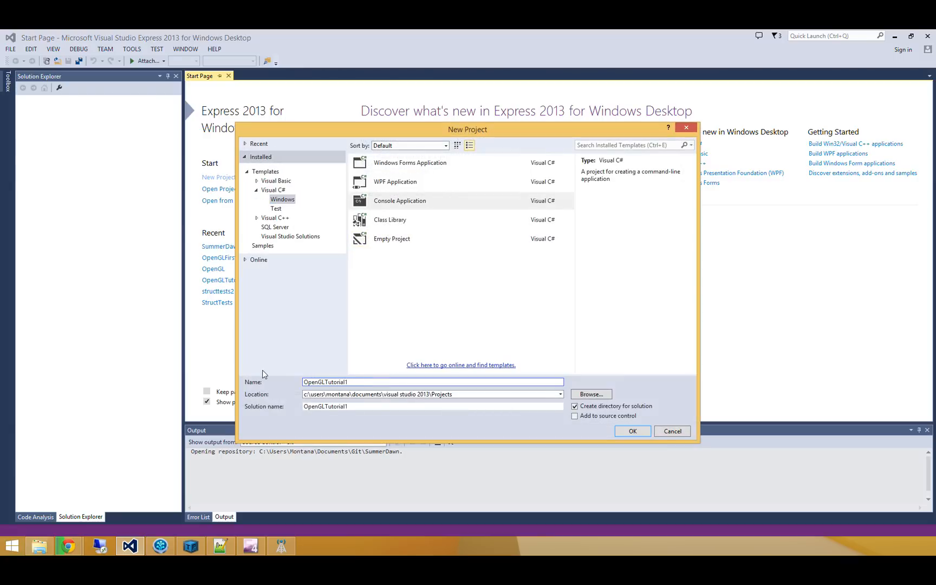
{"action": "left_click", "coordinate": [632, 431]}
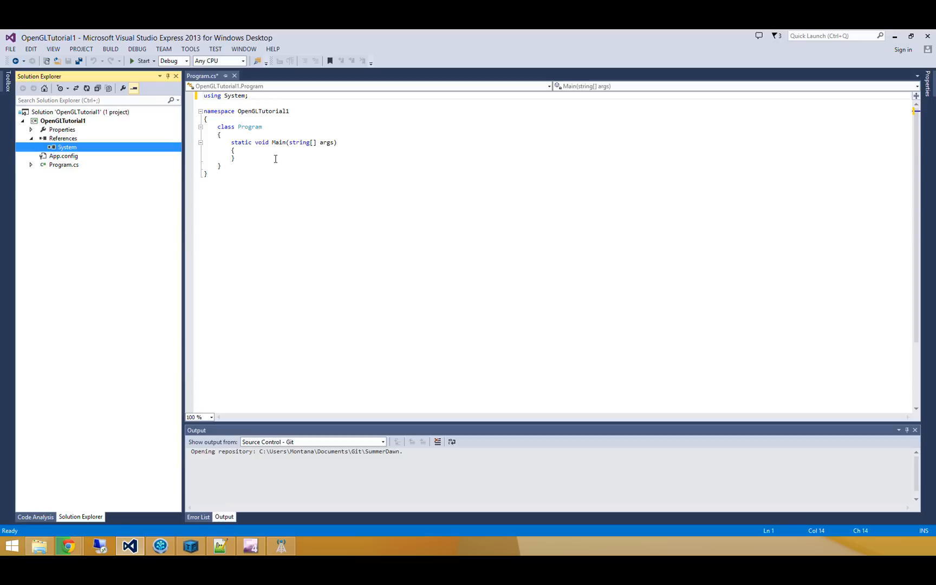
{"action": "key", "text": "ctrl+s"}
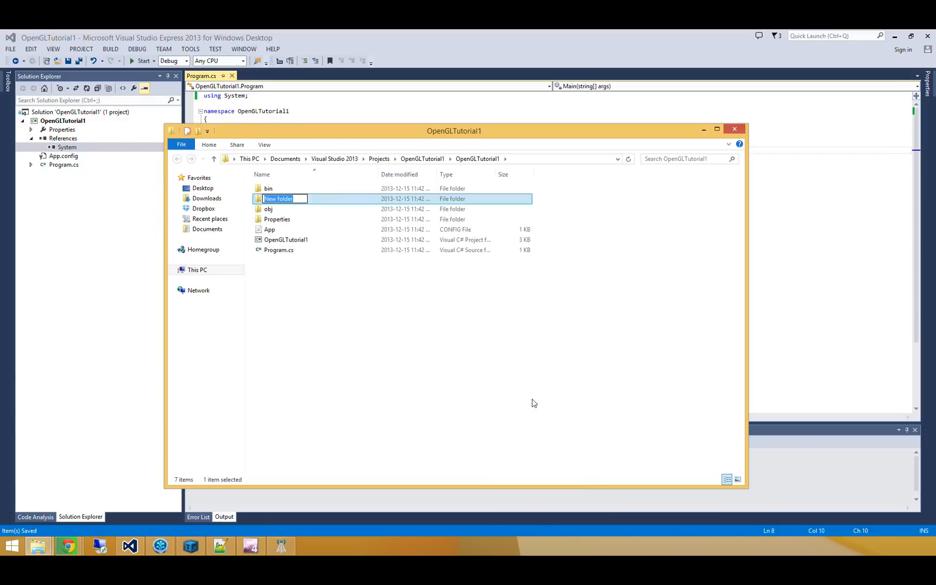
Step: Make a libs folder holding Tao.FreeGlut.dll and search TaoFramework for 'config' files
{"action": "type", "text": "libs"}
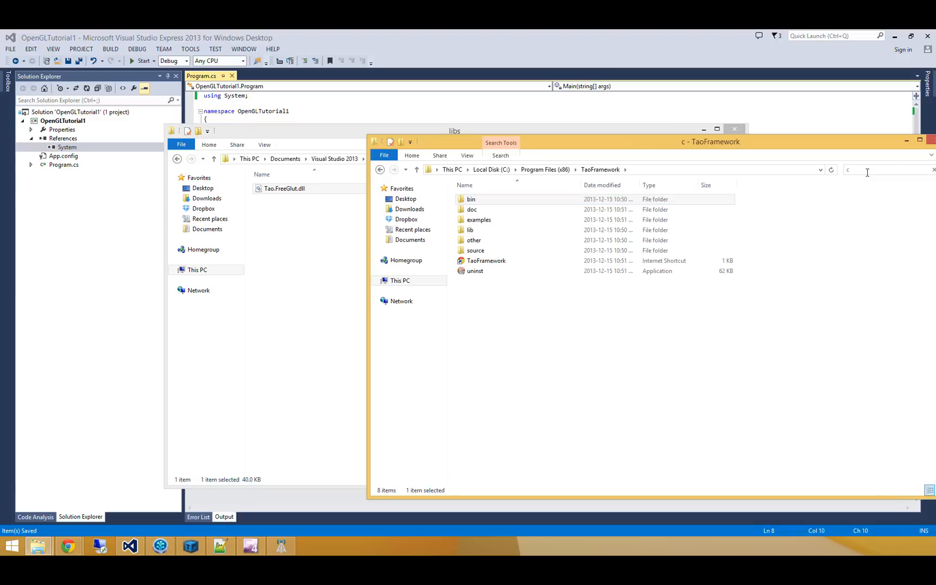
{"action": "type", "text": "config"}
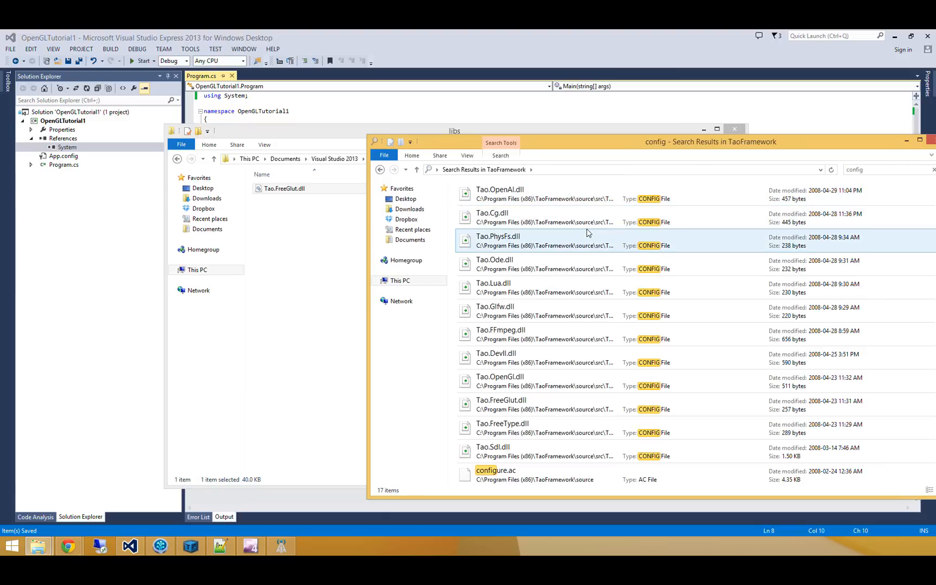
{"action": "left_click", "coordinate": [502, 404]}
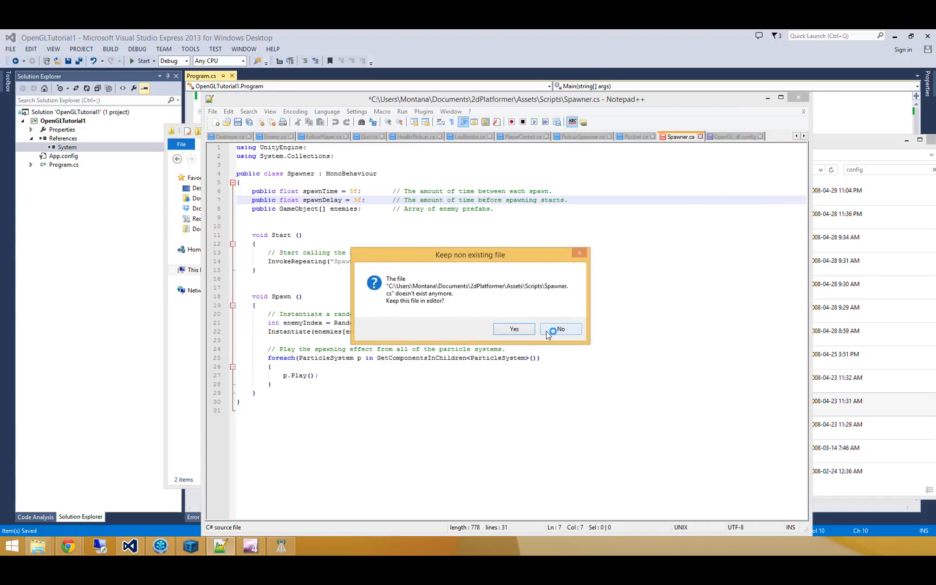
Step: Drop the missing Spawner.cs and BombPickup.cs tabs and review Tao.FreeGlut.dll.config's dllmap entries
{"action": "left_click", "coordinate": [559, 329]}
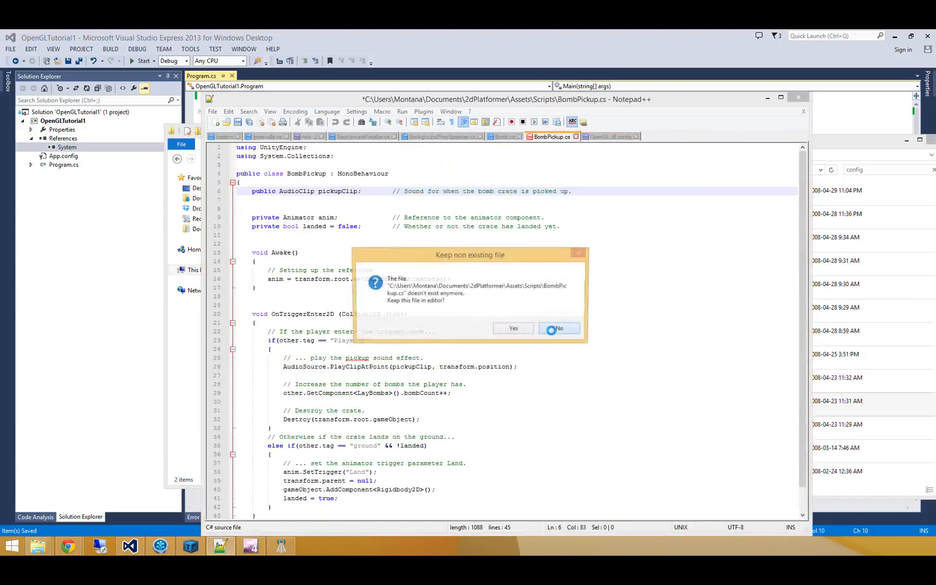
{"action": "left_click", "coordinate": [557, 328]}
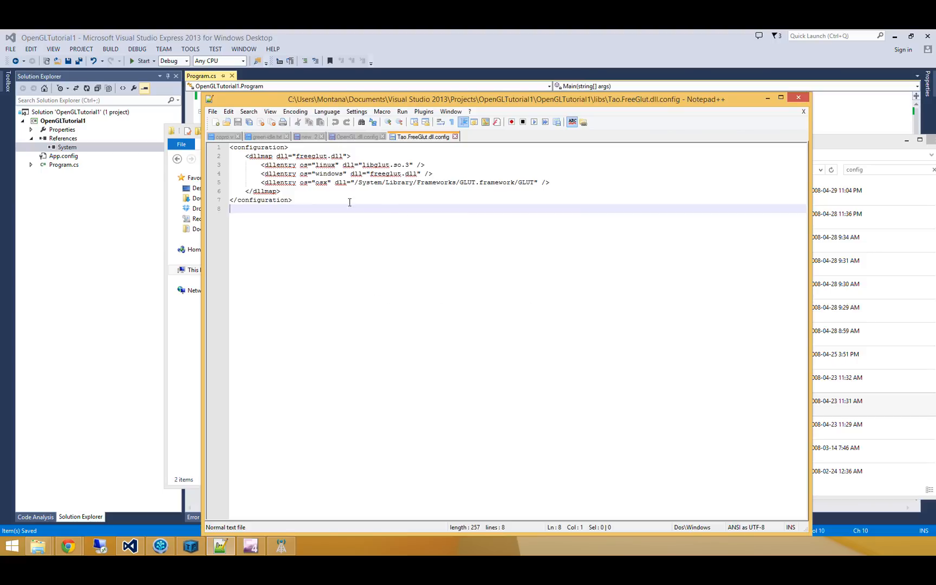
{"action": "left_click", "coordinate": [293, 199]}
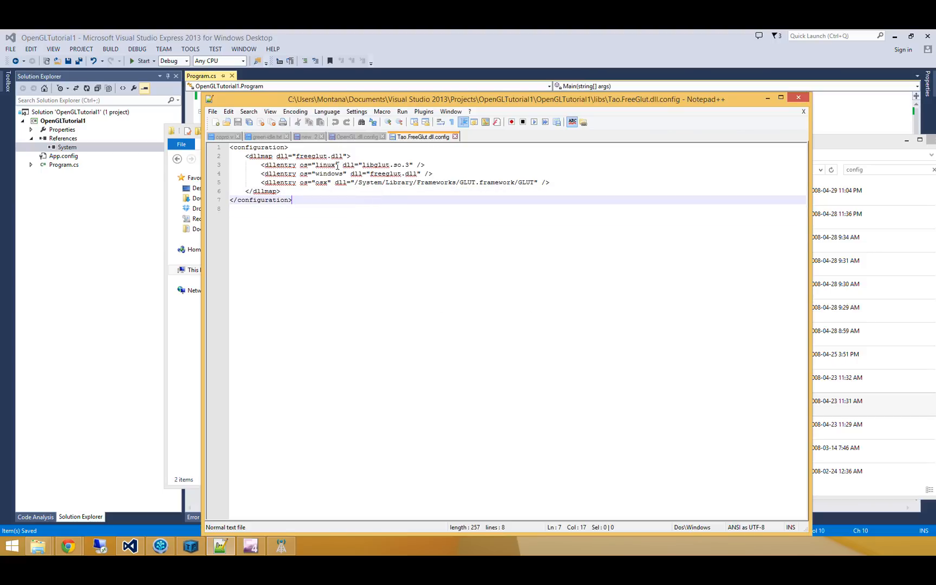
{"action": "double_click", "coordinate": [375, 165]}
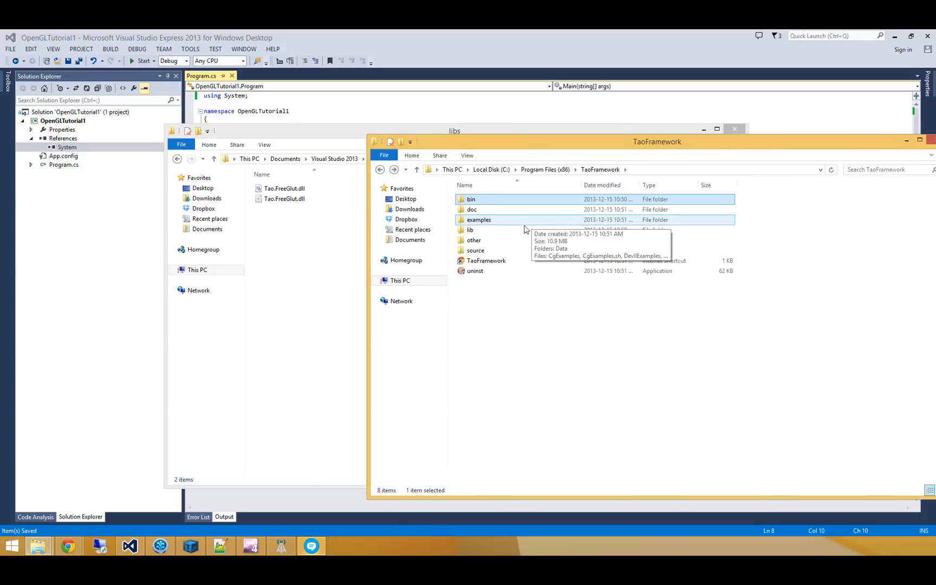
Step: Copy freeglut.dll from TaoFramework\lib into libs, then locate opengl4csharp in Documents
{"action": "double_click", "coordinate": [470, 229]}
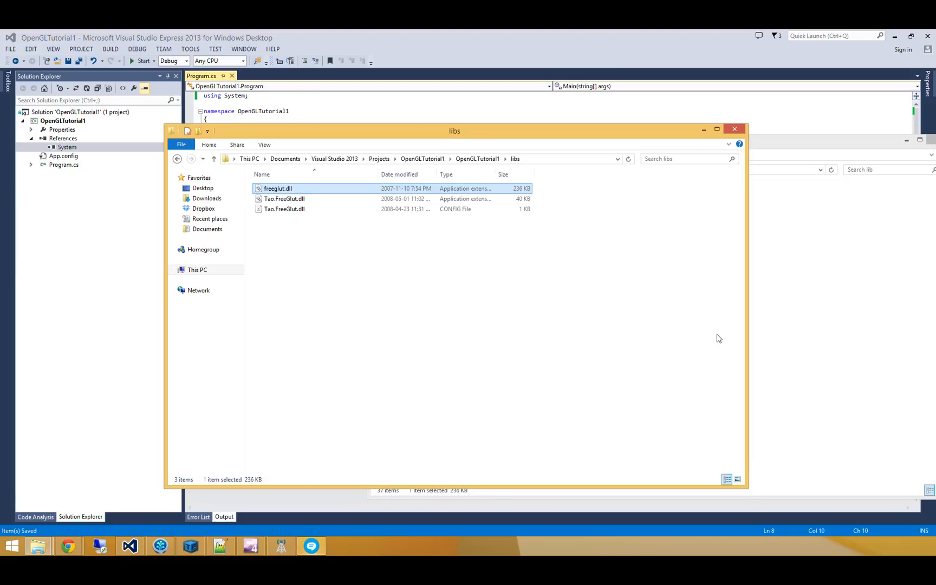
{"action": "mouse_move", "coordinate": [720, 339]}
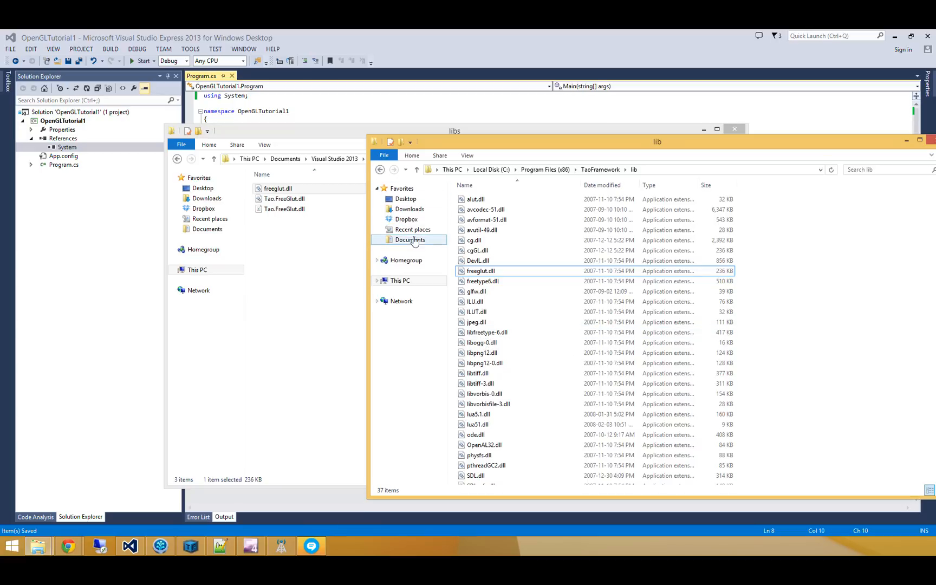
{"action": "left_click", "coordinate": [410, 240]}
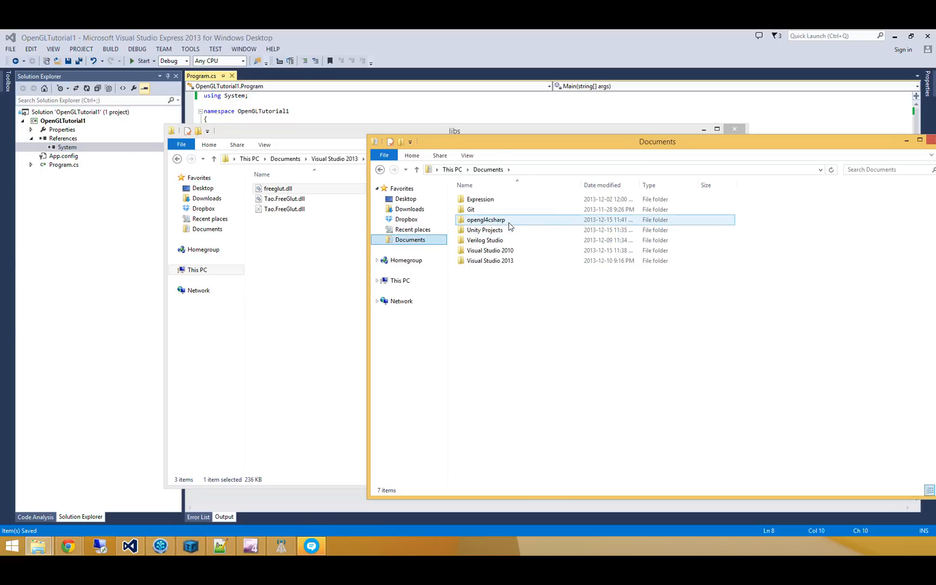
{"action": "right_click", "coordinate": [129, 545]}
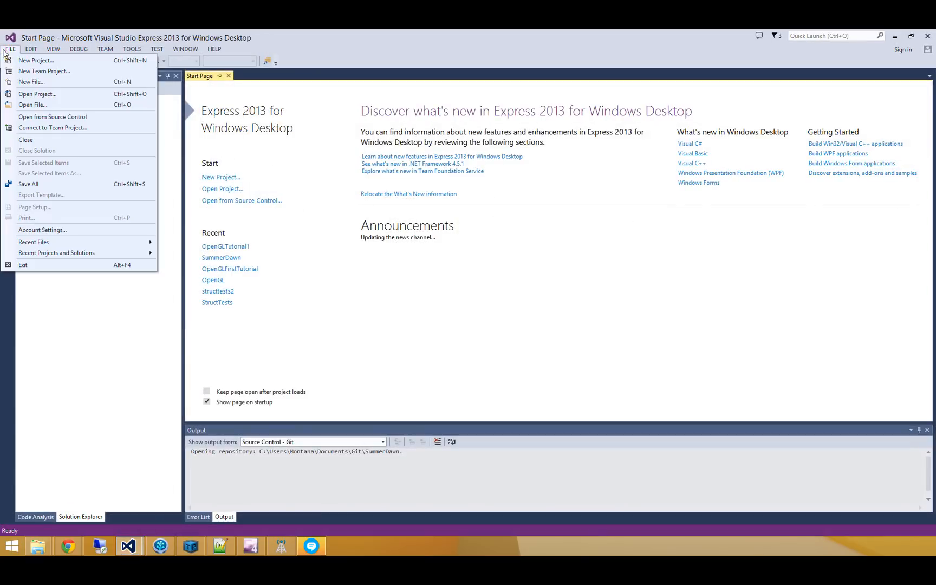
Step: Open the opengl4csharp solution and read GL.cs, Geometry.cs and VBO.cs
{"action": "left_click", "coordinate": [37, 94]}
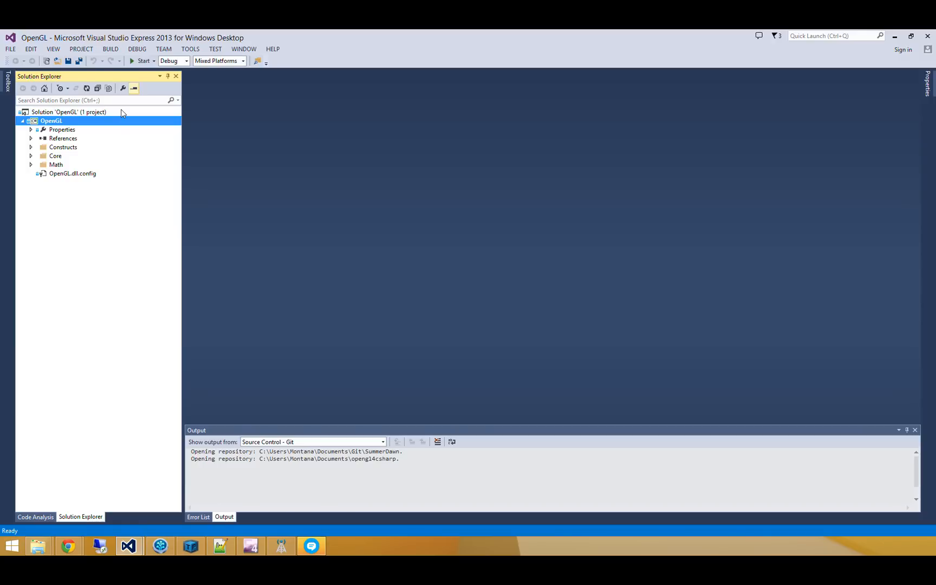
{"action": "mouse_move", "coordinate": [70, 216]}
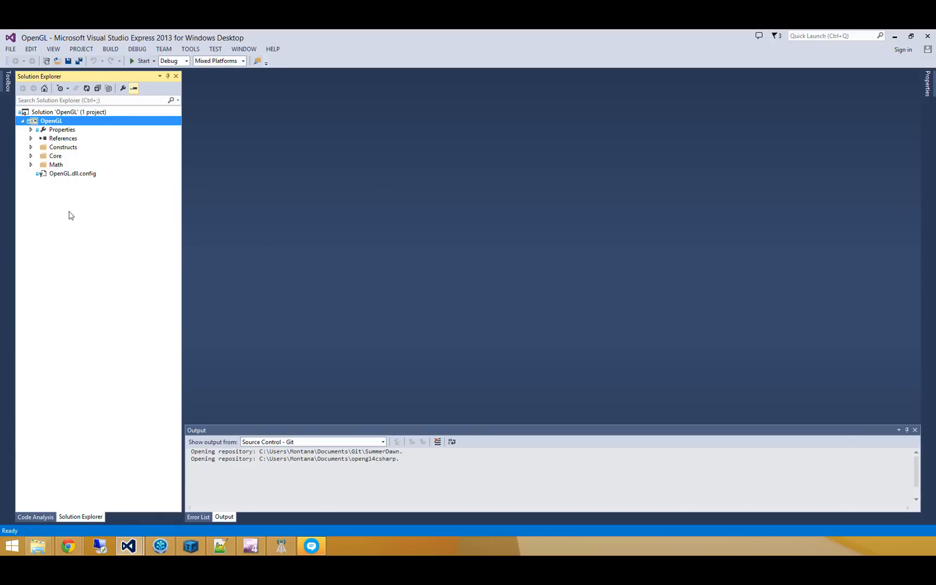
{"action": "left_click", "coordinate": [30, 156]}
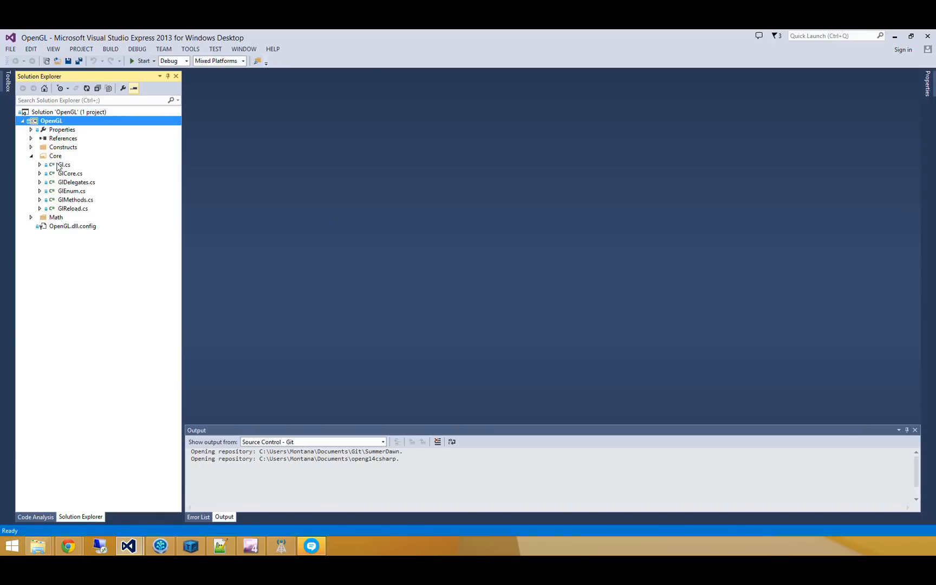
{"action": "double_click", "coordinate": [64, 164]}
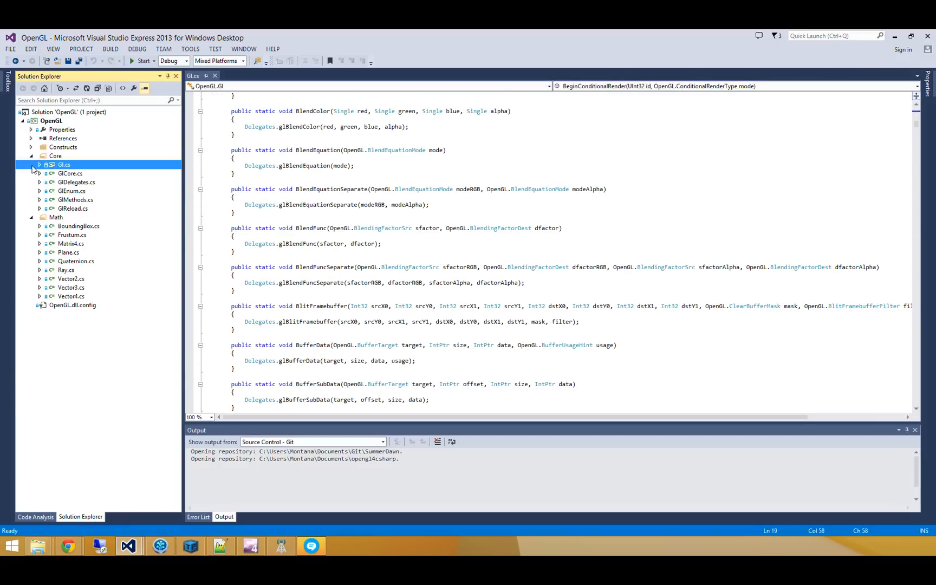
{"action": "left_click", "coordinate": [31, 147]}
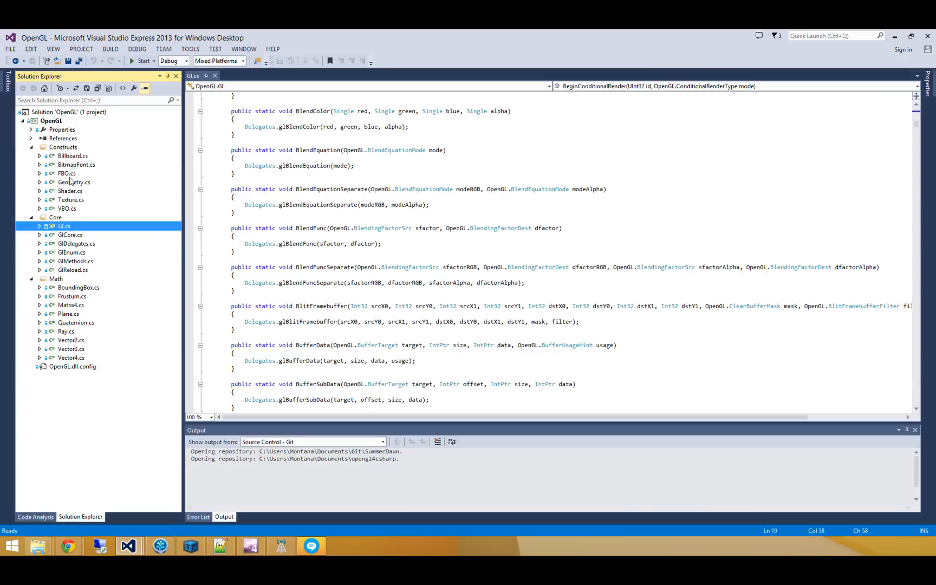
{"action": "double_click", "coordinate": [73, 182]}
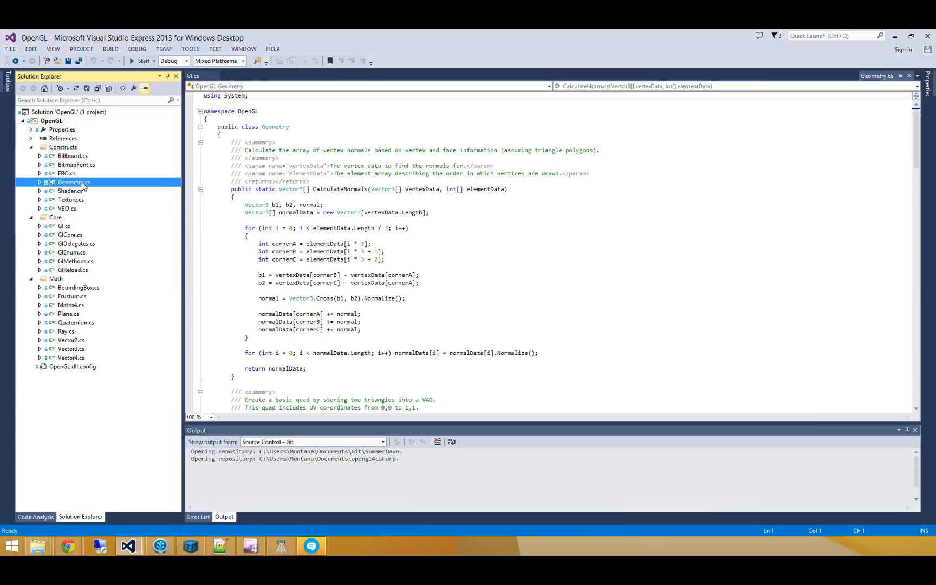
{"action": "double_click", "coordinate": [69, 191]}
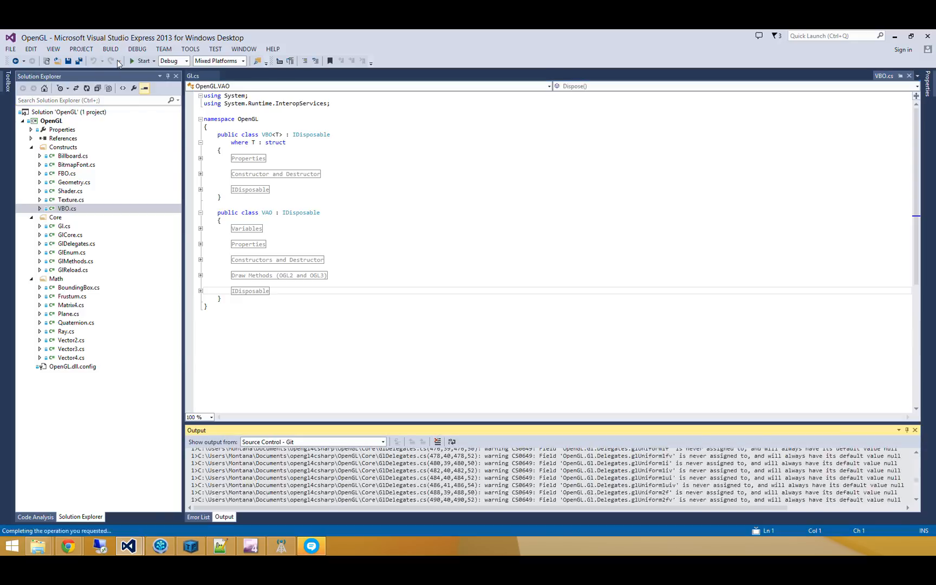
Step: Build the OpenGL library in Release configuration and open its files in File Explorer
{"action": "left_click", "coordinate": [110, 49]}
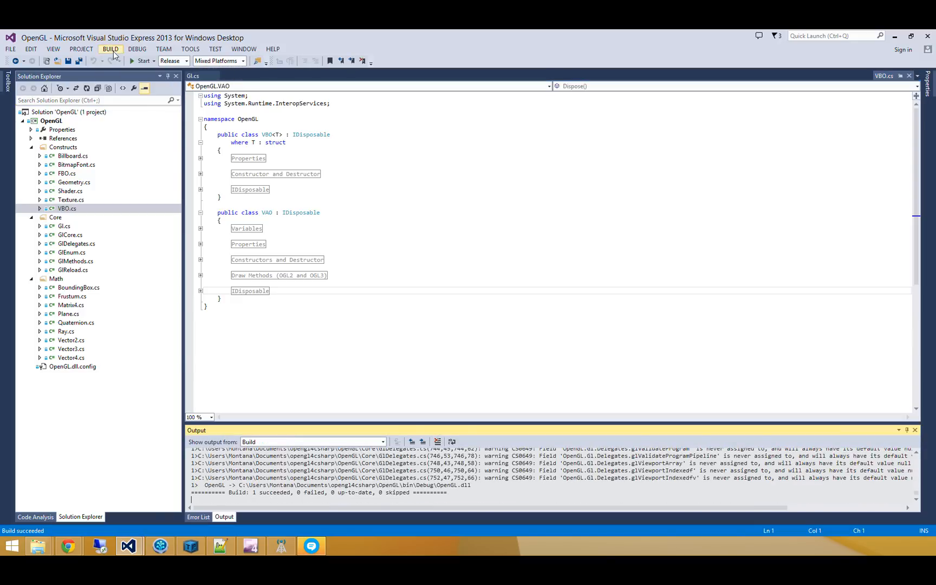
{"action": "right_click", "coordinate": [193, 76]}
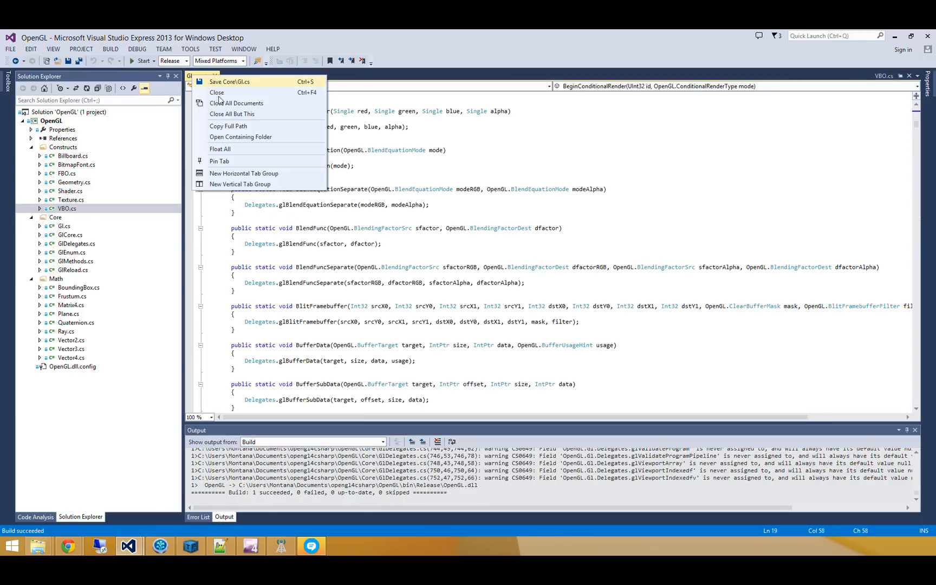
{"action": "left_click", "coordinate": [240, 136]}
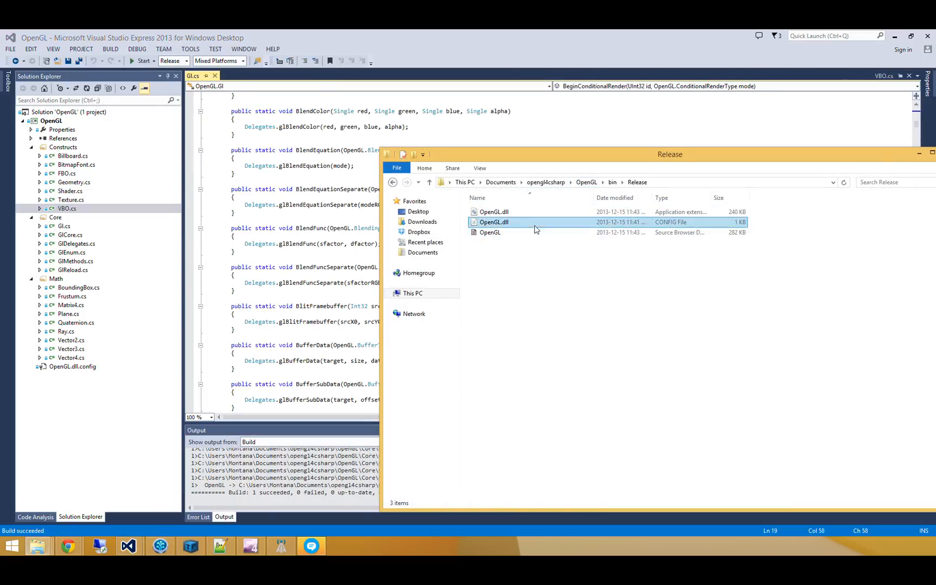
Step: Copy OpenGL.dll and OpenGL.dll.config from bin\Release into OpenGLTutorial1\libs
{"action": "left_click", "coordinate": [494, 212]}
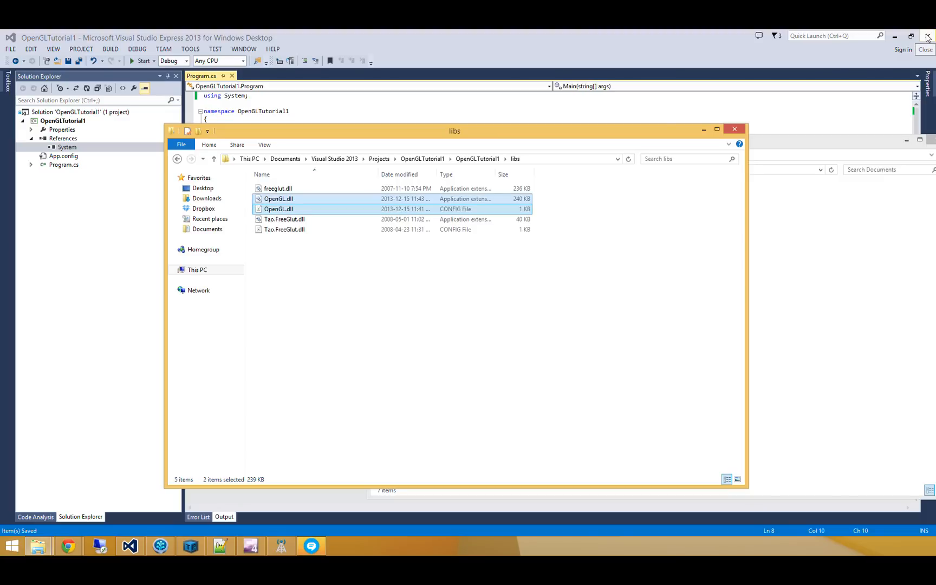
{"action": "mouse_move", "coordinate": [624, 282]}
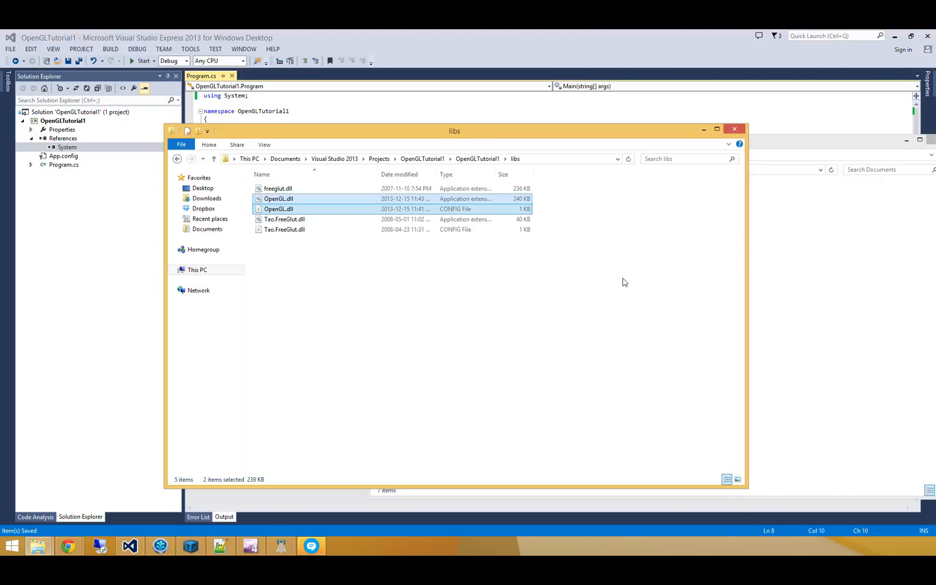
{"action": "right_click", "coordinate": [63, 138]}
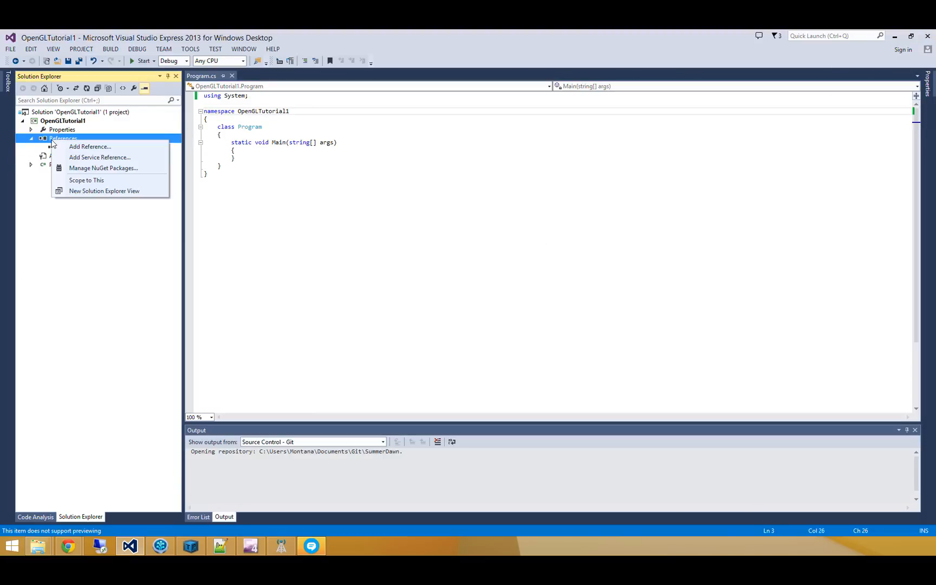
Step: Reference OpenGL.dll and Tao.FreeGlut.dll from Projects\OpenGLTutorial1\OpenGLTutorial1\libs in the project
{"action": "left_click", "coordinate": [90, 147]}
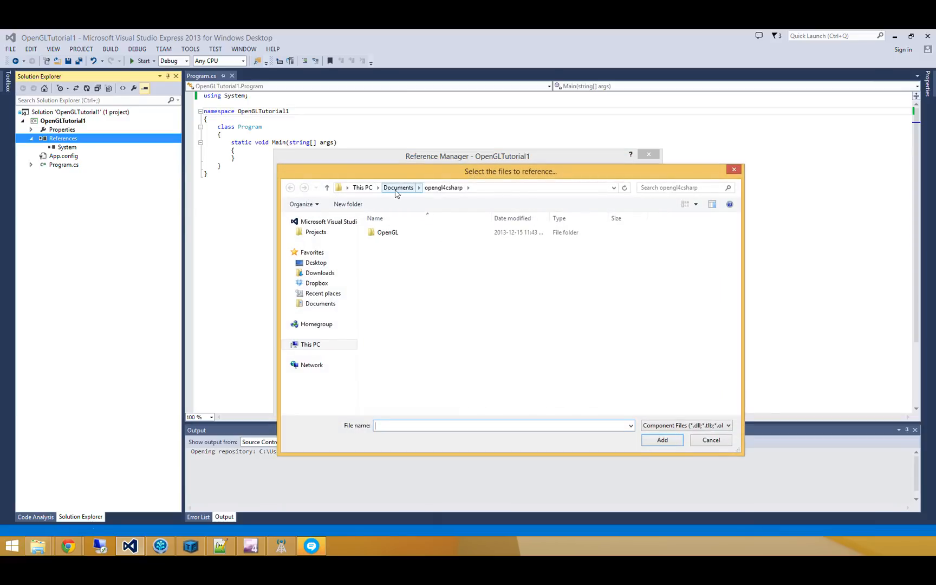
{"action": "left_click", "coordinate": [398, 188]}
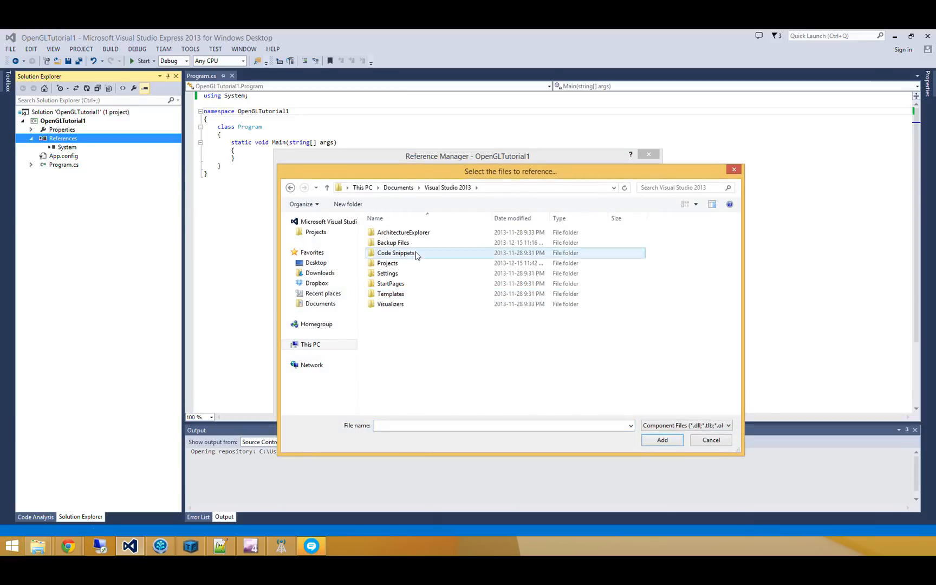
{"action": "double_click", "coordinate": [387, 263]}
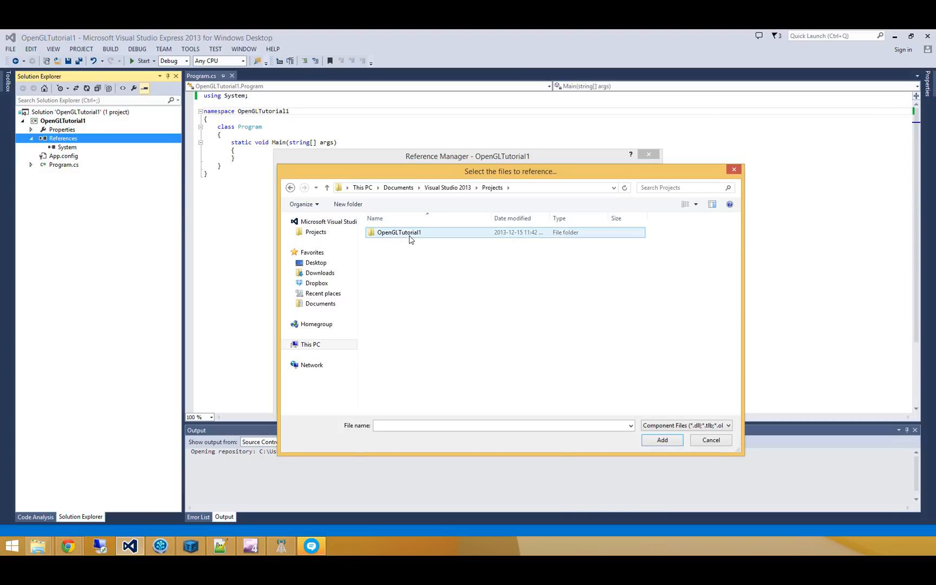
{"action": "double_click", "coordinate": [400, 233]}
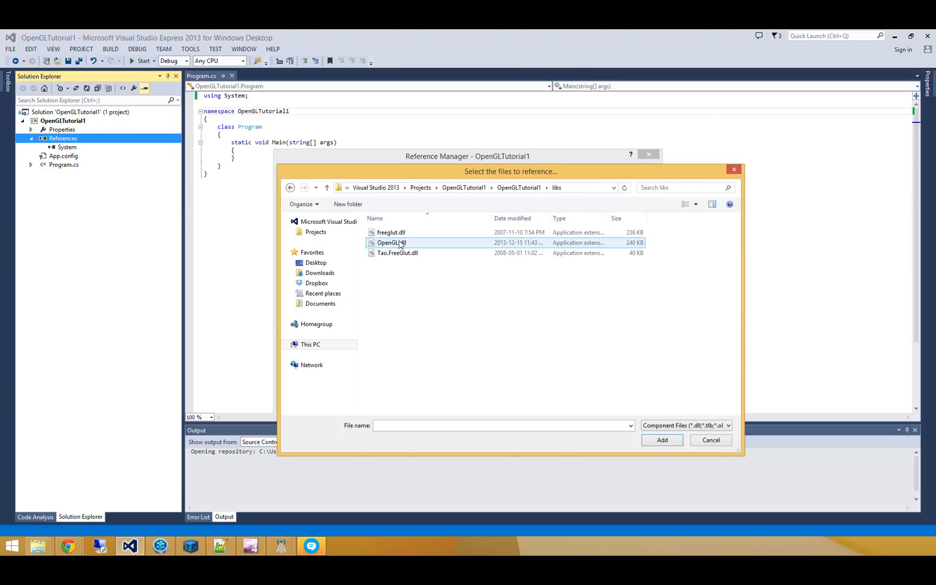
{"action": "left_click", "coordinate": [392, 243]}
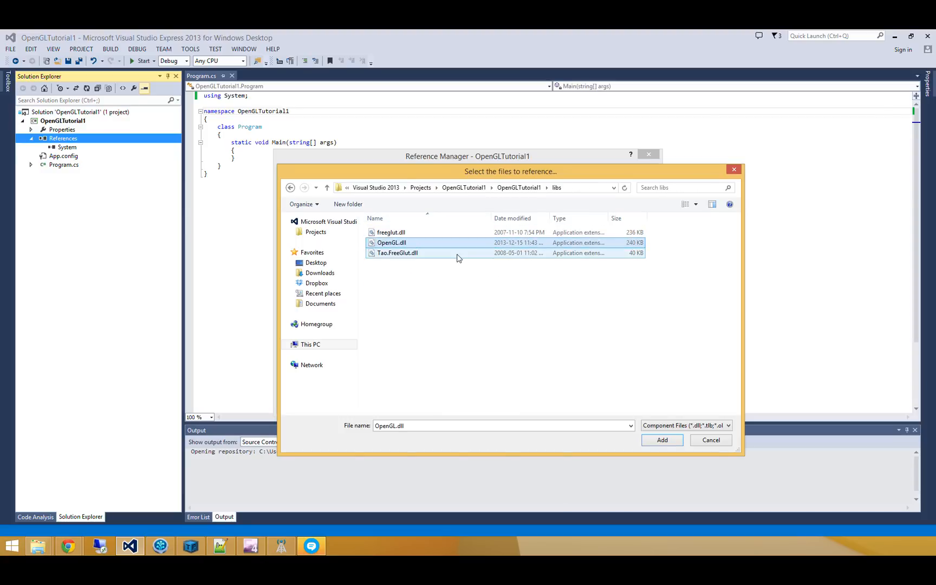
{"action": "left_click", "coordinate": [397, 252]}
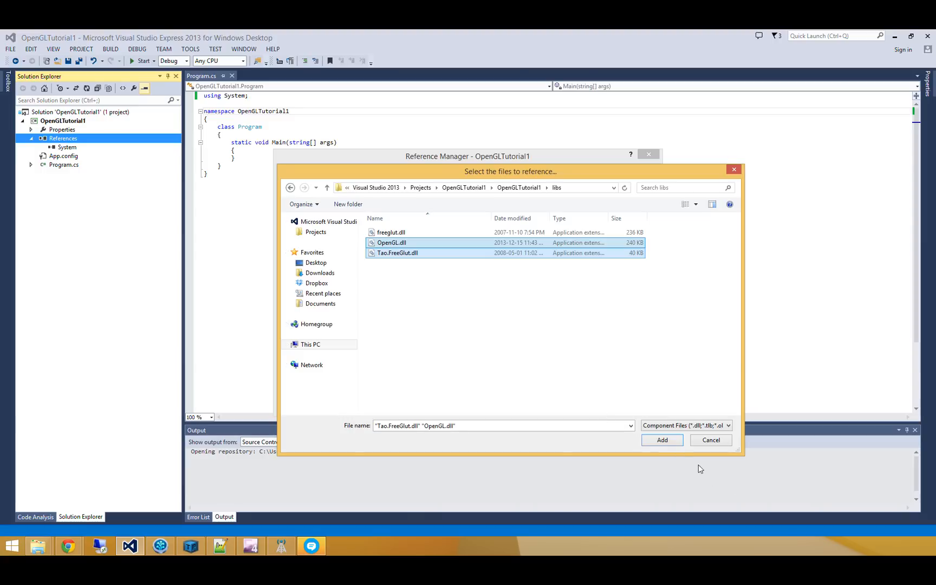
{"action": "left_click", "coordinate": [662, 440]}
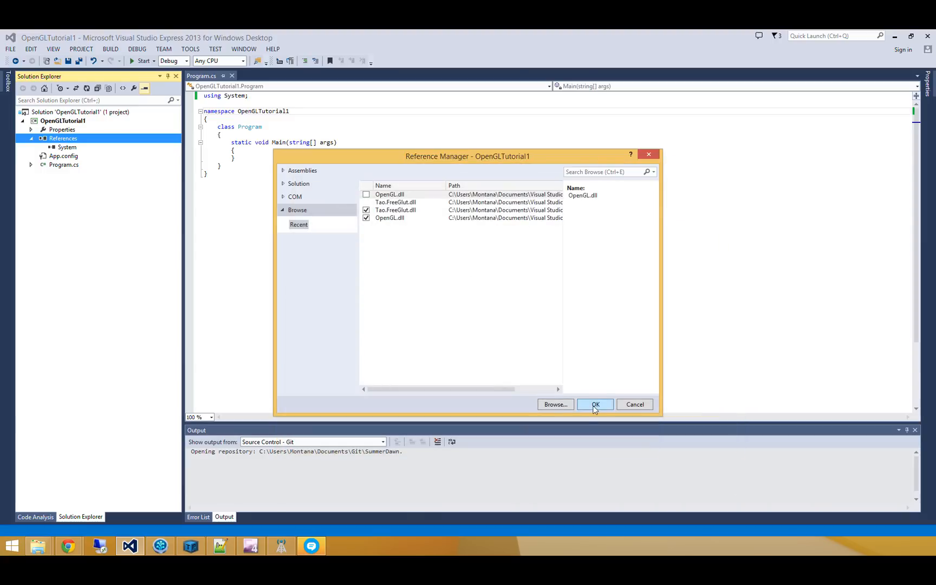
{"action": "left_click", "coordinate": [595, 405]}
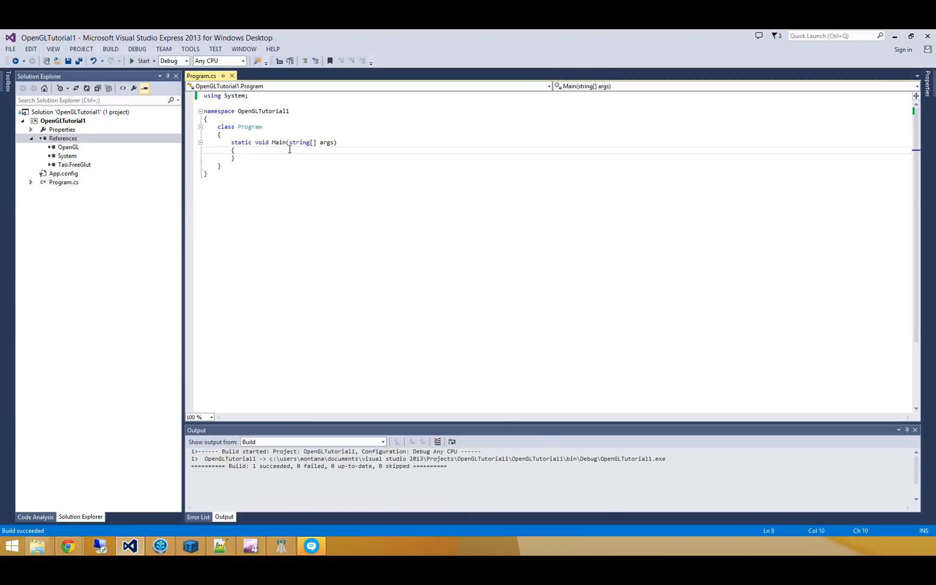
Step: Declare private static int fields width = 1280 and height = 720
{"action": "type", "text": "op"}
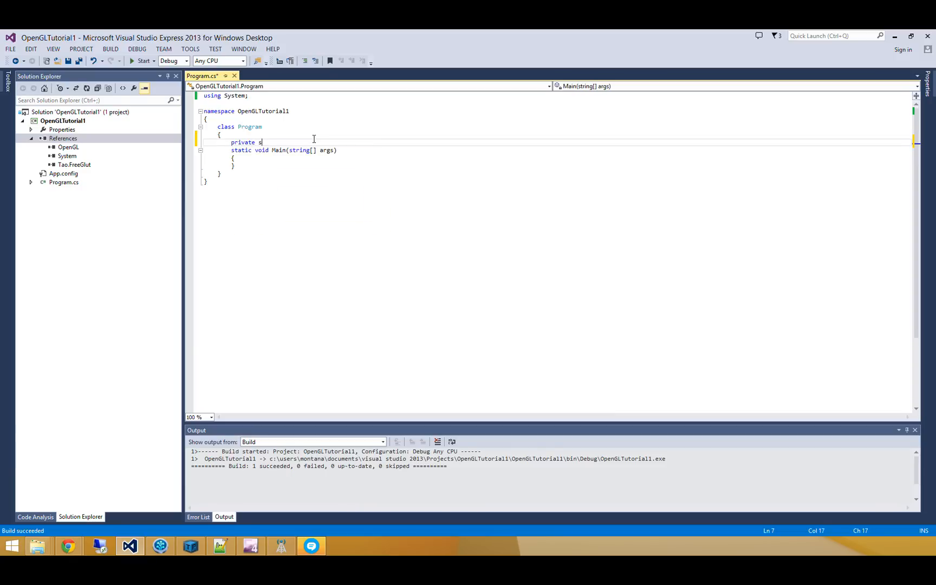
{"action": "type", "text": "tatic int width = 1280"}
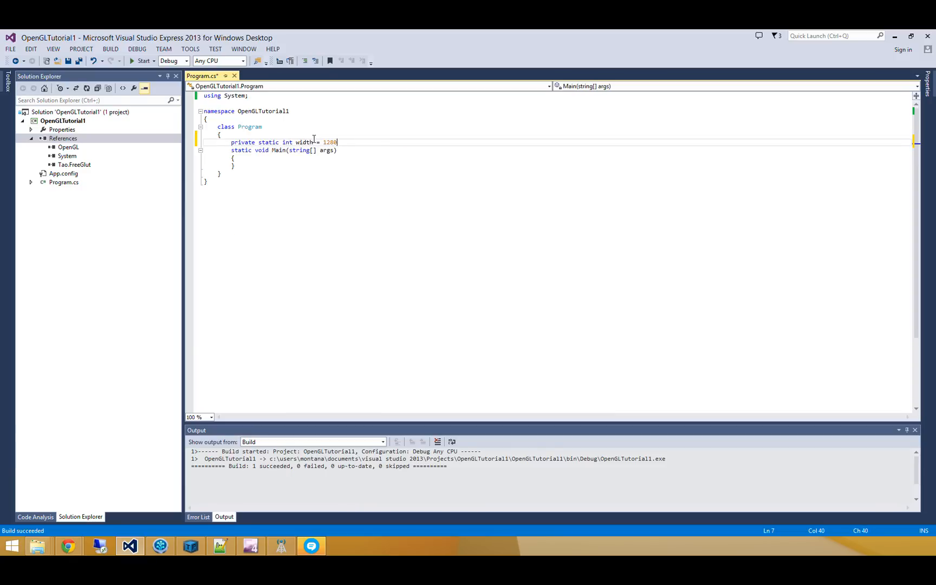
{"action": "type", "text": ", height = 720;"}
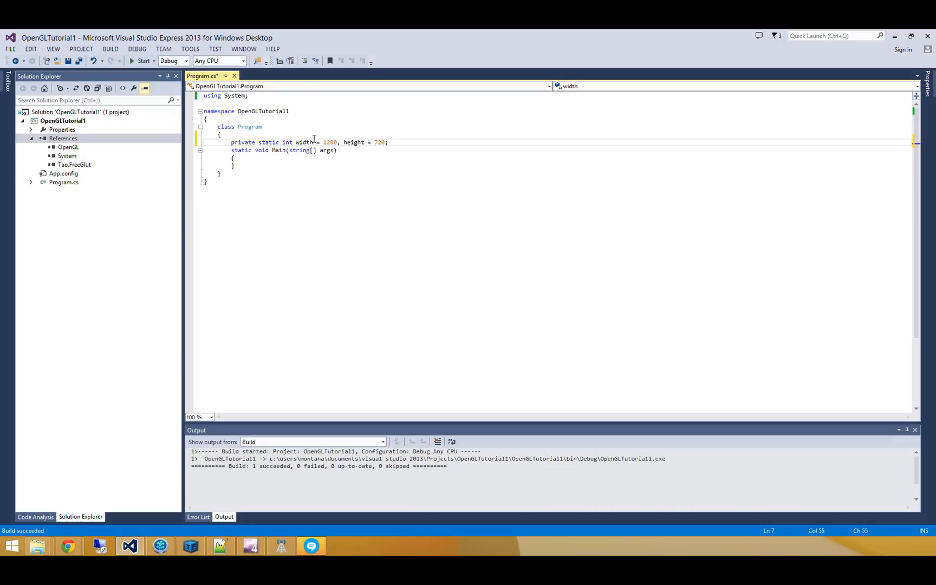
Step: Add 'using Tao.FreeGlut;' and 'using OpenGL;', and call Glut.glutInit() in Main
{"action": "type", "text": "Glut"}
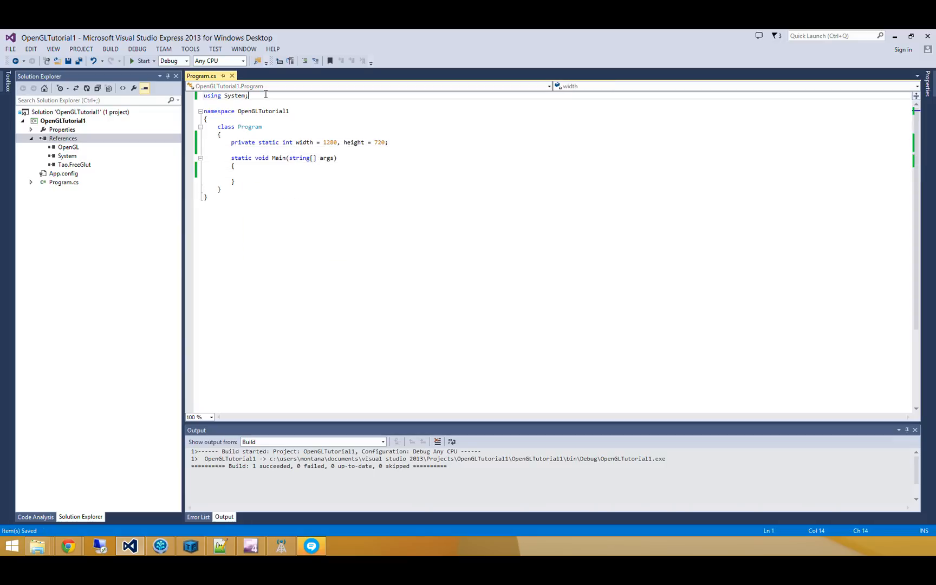
{"action": "type", "text": "using Tao.FreeGlut;"}
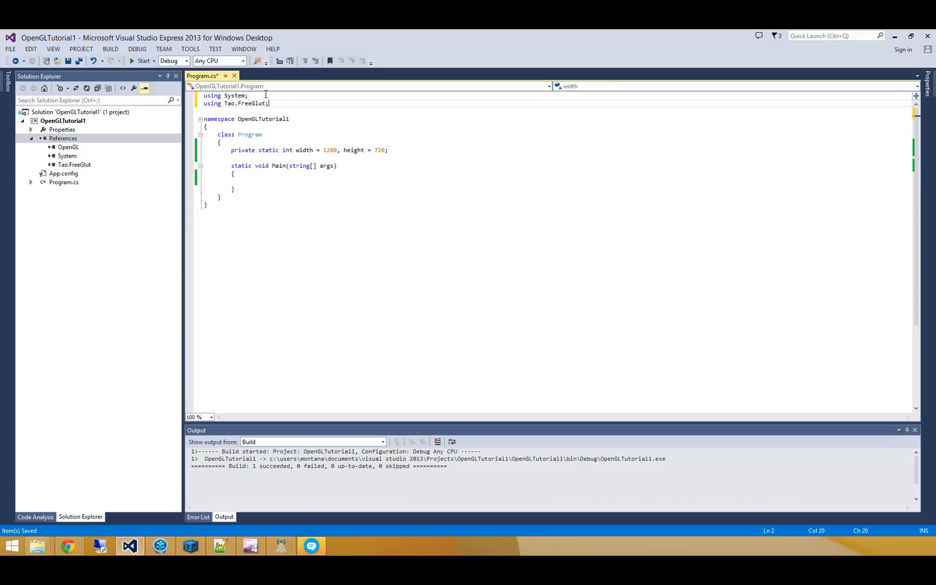
{"action": "type", "text": "using OpenGL;"}
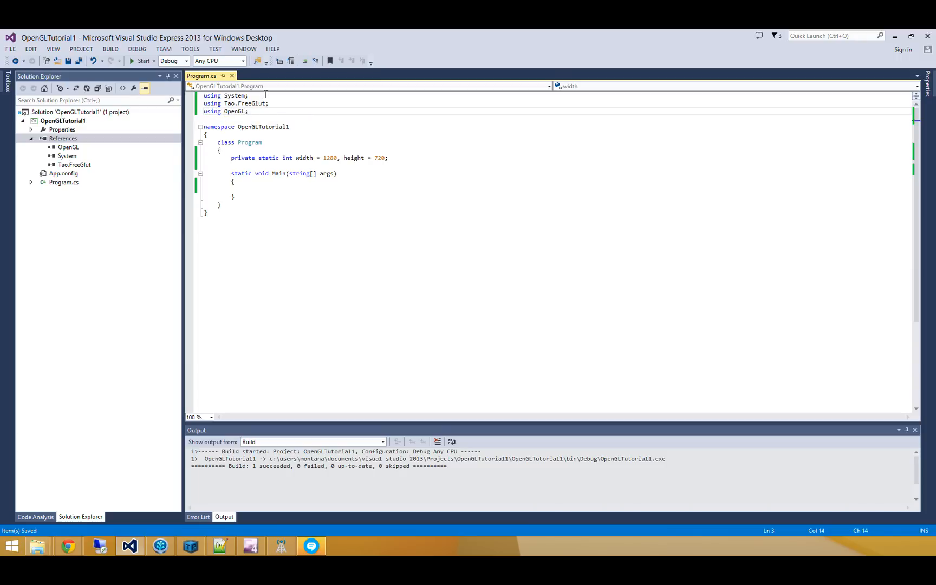
{"action": "type", "text": "Glut.glutInit();"}
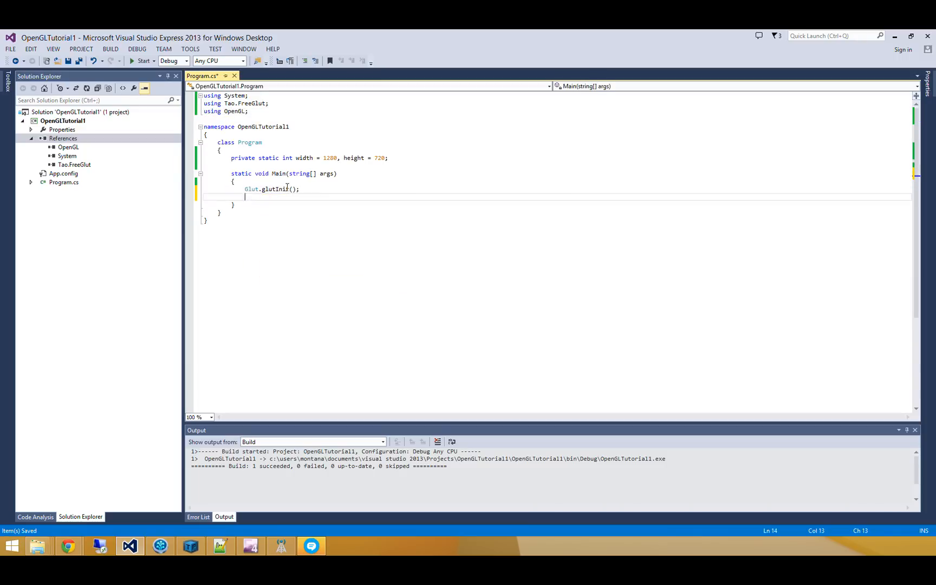
Step: Add Glut.glutInitDisplayMode(Glut.GLUT_DOUBLE | Glut.GLUT_DEPTH) below glutInit in Main
{"action": "type", "text": "Glut.glutInitDisplayMode("}
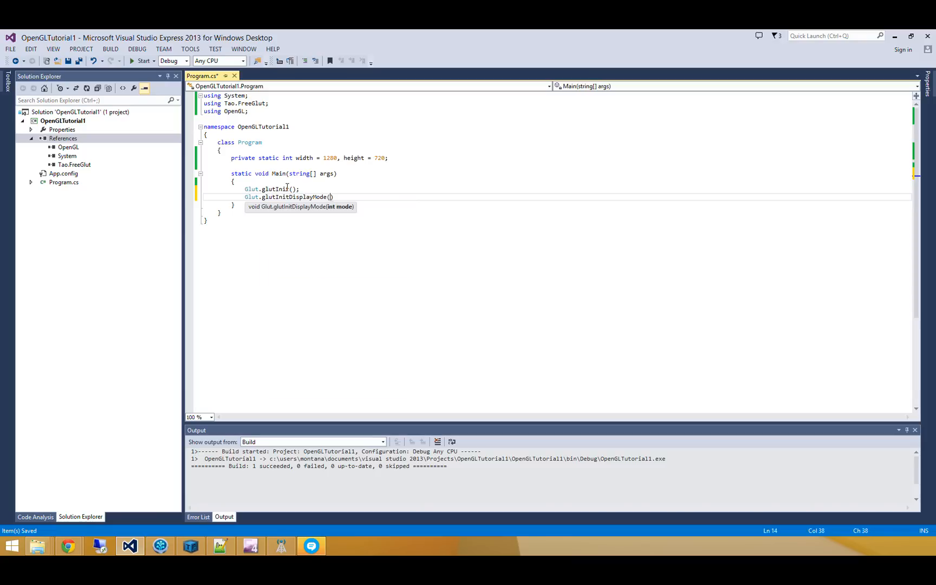
{"action": "type", "text": "Glut.GLUT_DOUBLE | Glut.GLUT_DEPTH"}
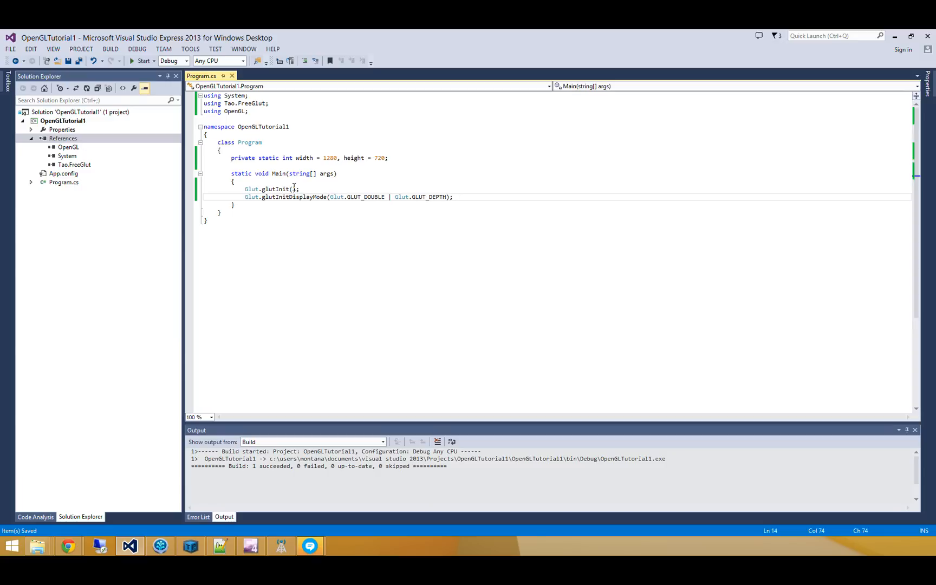
{"action": "mouse_move", "coordinate": [421, 197]}
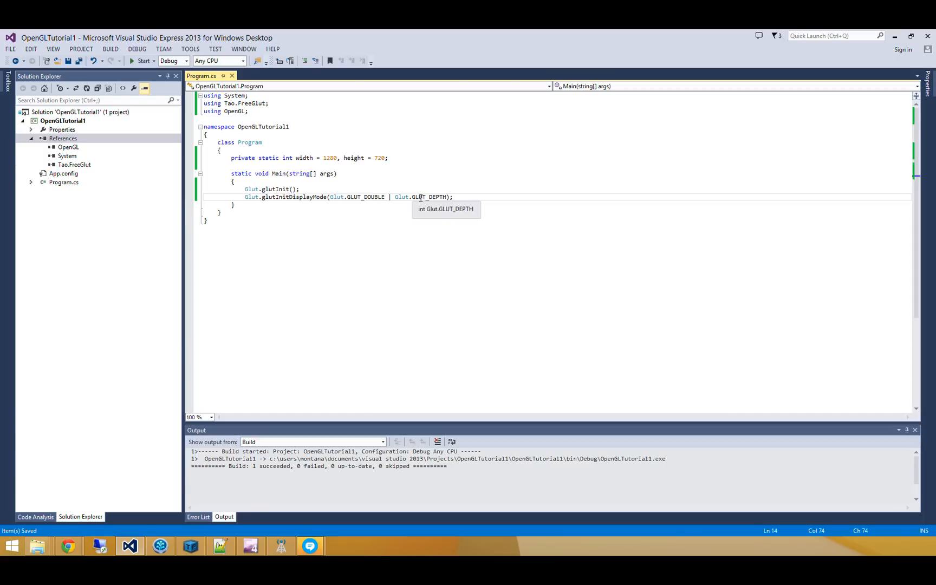
Step: Set the window size to (width, height) and create the 'OpenGL Tutorial' window
{"action": "type", "text": "Glut."}
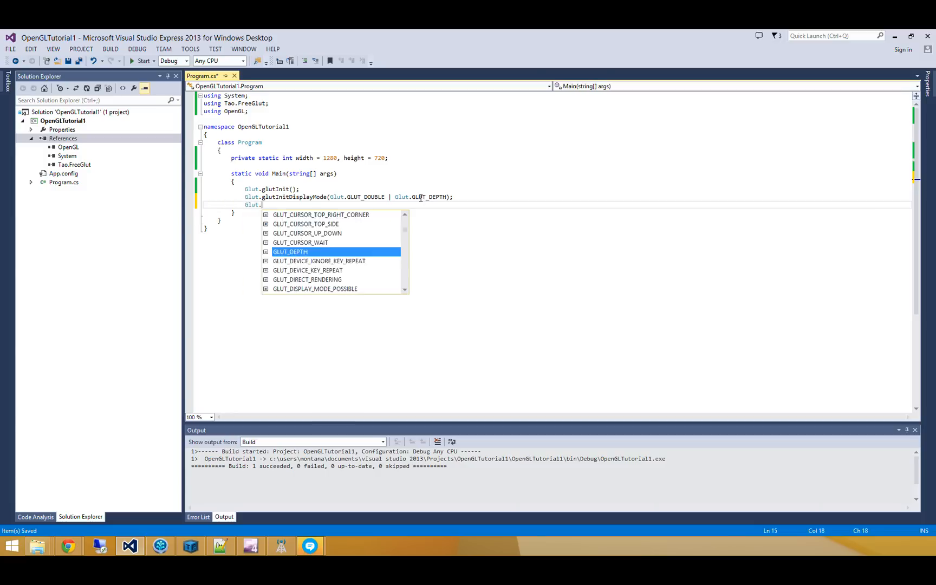
{"action": "type", "text": "glutInitWindowSize"}
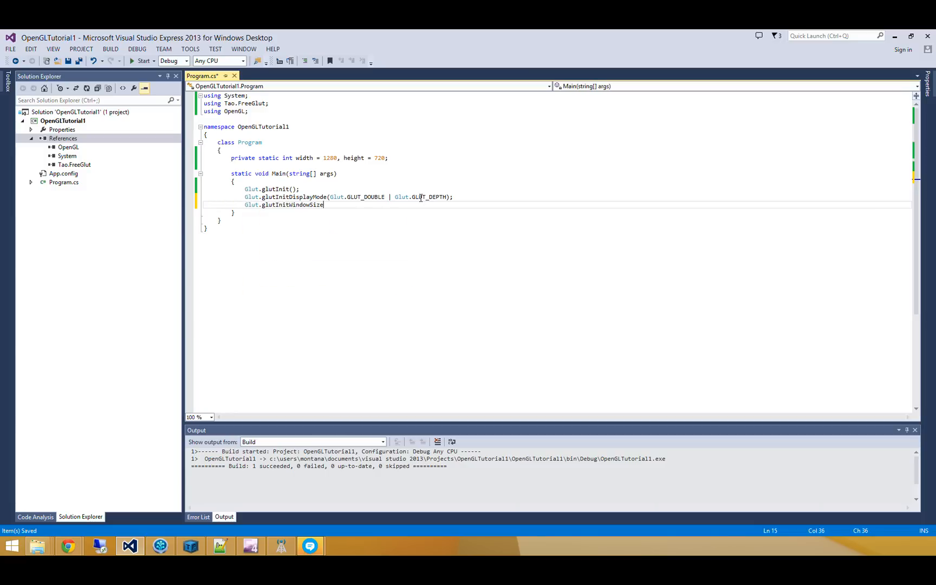
{"action": "type", "text": "(width, height);"}
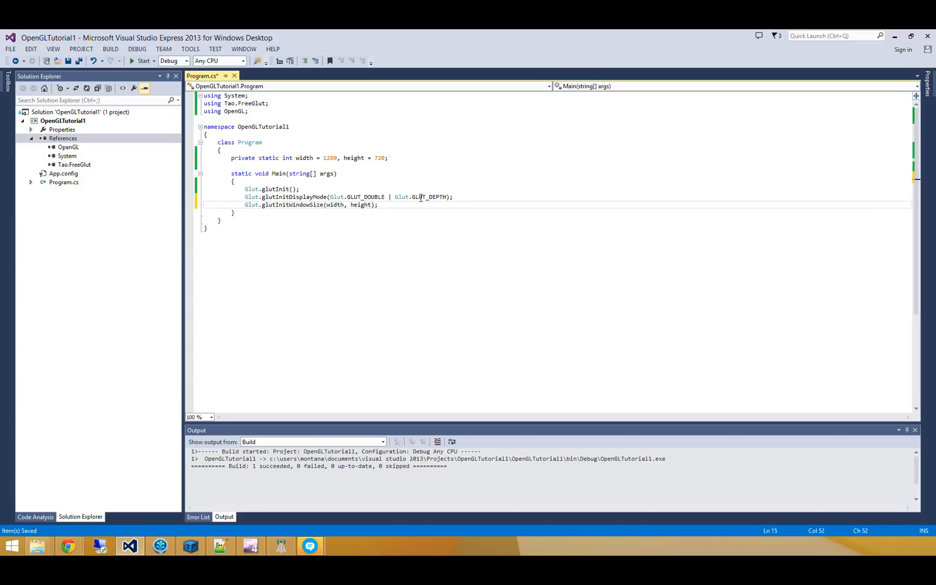
{"action": "type", "text": "Glut"}
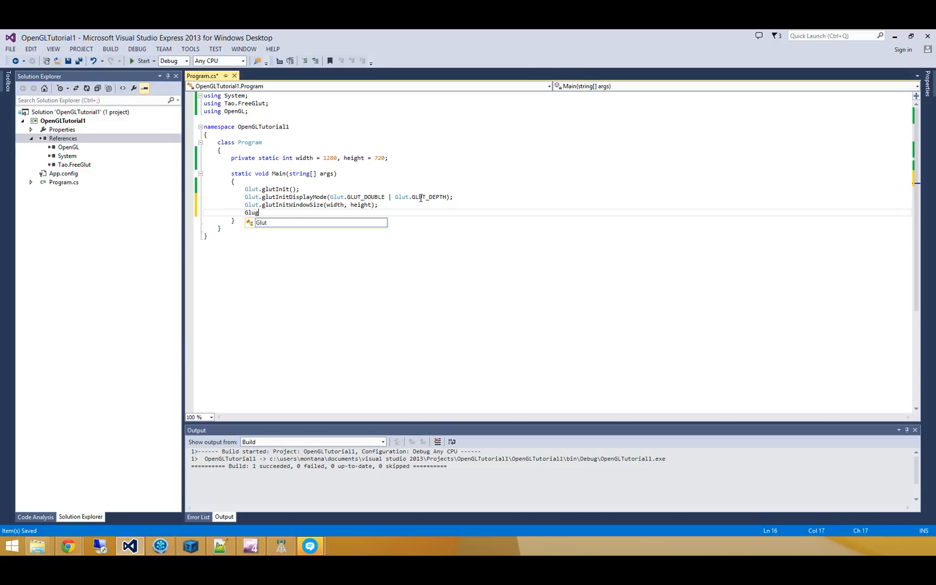
{"action": "type", "text": ".glutCreateWindow(\"OpenGL Tutorial\");"}
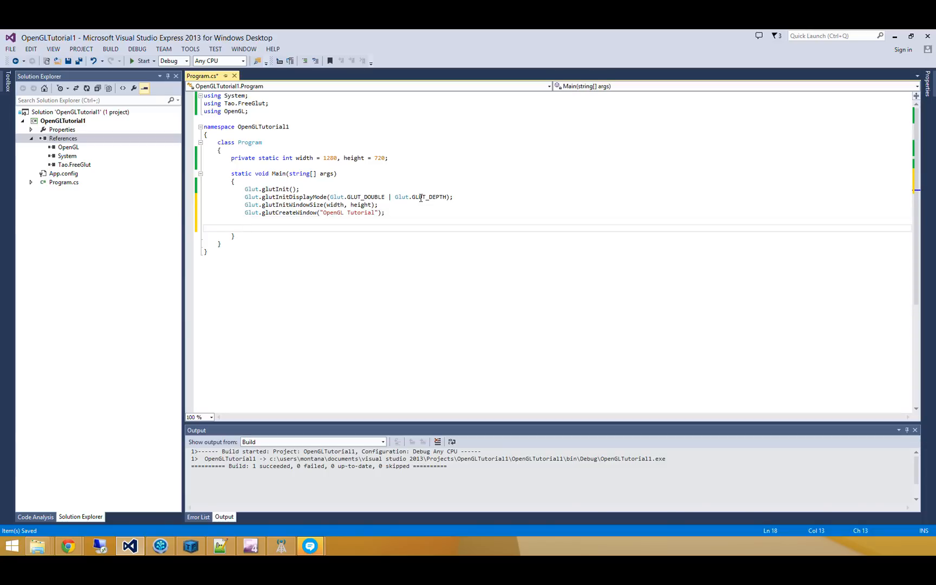
Step: Register OnRenderFrame and OnDisplay callbacks and add an empty private static OnDisplay method
{"action": "type", "text": "Glut.glutIdleFunc(OnRenderFrame);"}
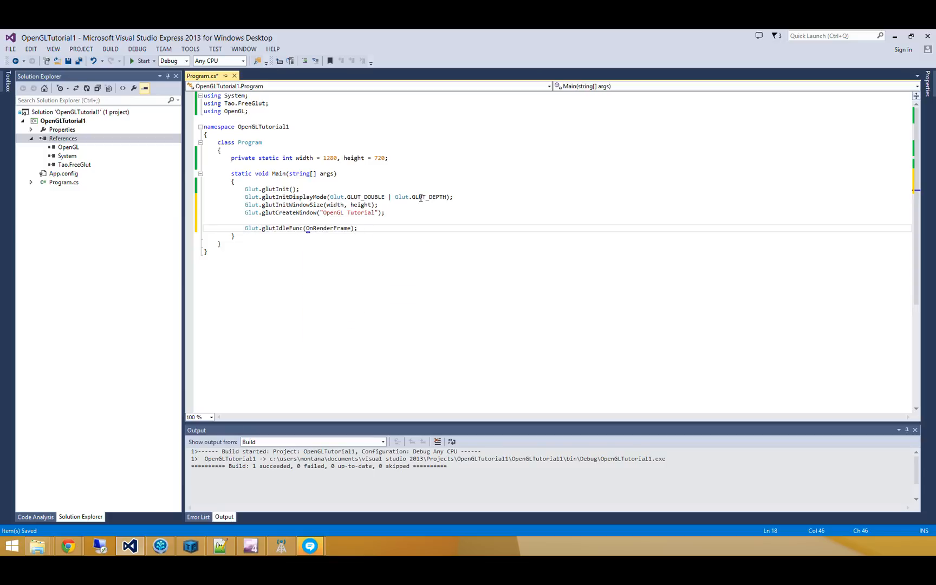
{"action": "type", "text": "Glu"}
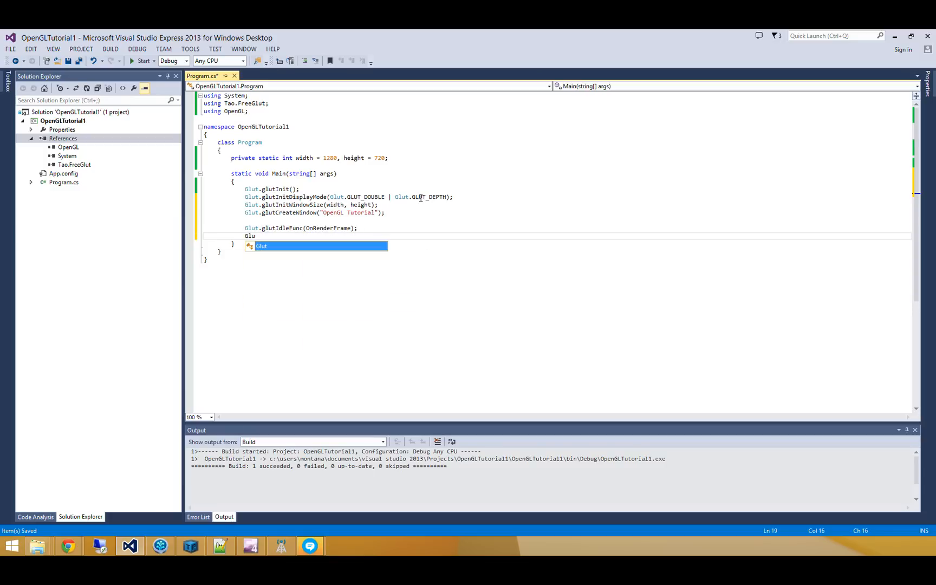
{"action": "type", "text": ".glutDisplayFunc(O"}
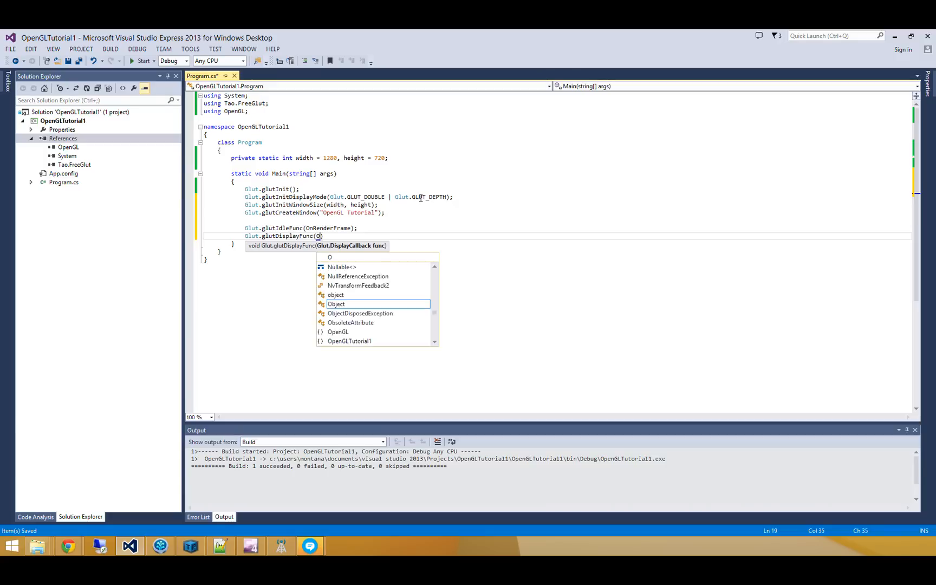
{"action": "type", "text": "OnDisplay);"}
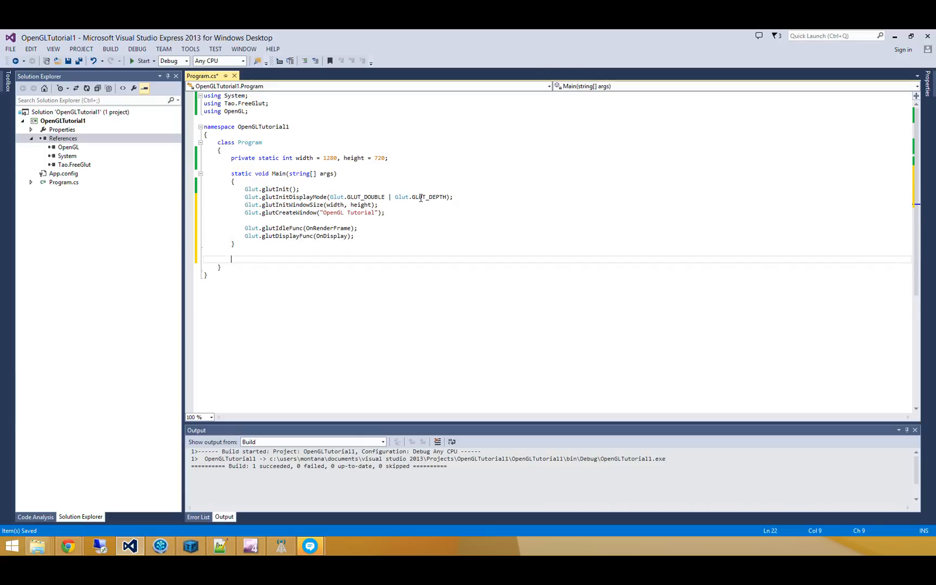
{"action": "type", "text": "private static void OnDisplay("}
{"action": "type", "text": "}"}
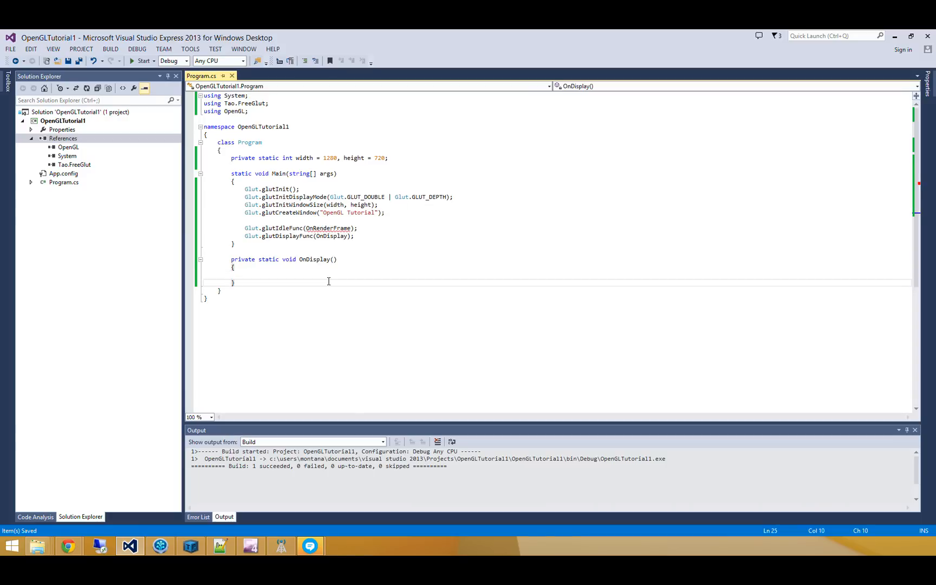
Step: Create private static void OnRenderFrame() setting Gl.Viewport(0, 0, width, height)
{"action": "type", "text": "private static void"}
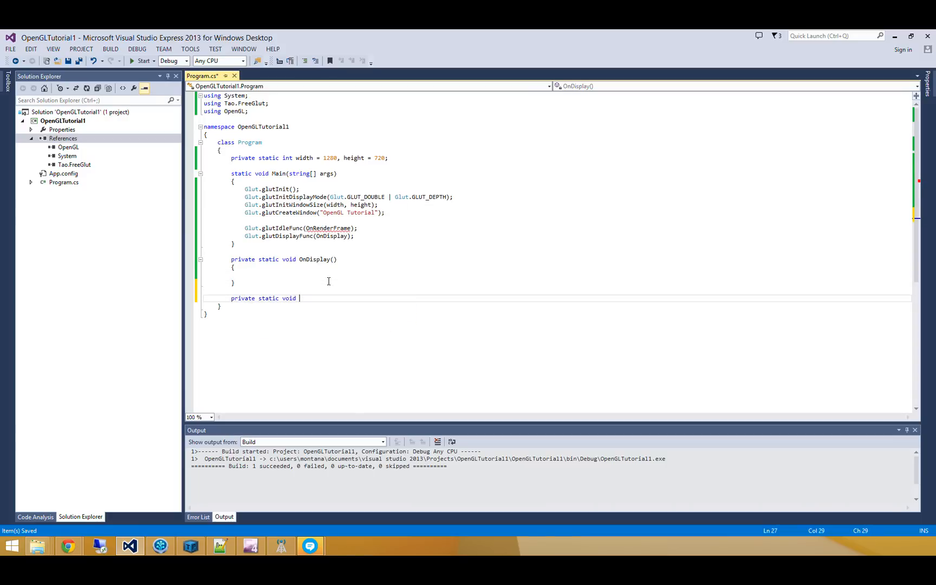
{"action": "type", "text": "OnRenderFrame()"}
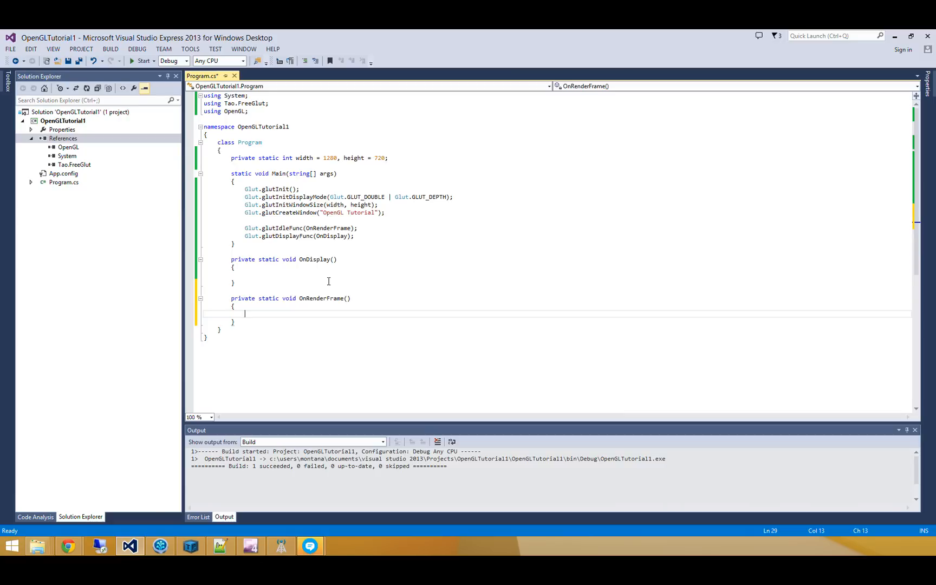
{"action": "type", "text": "Gl."}
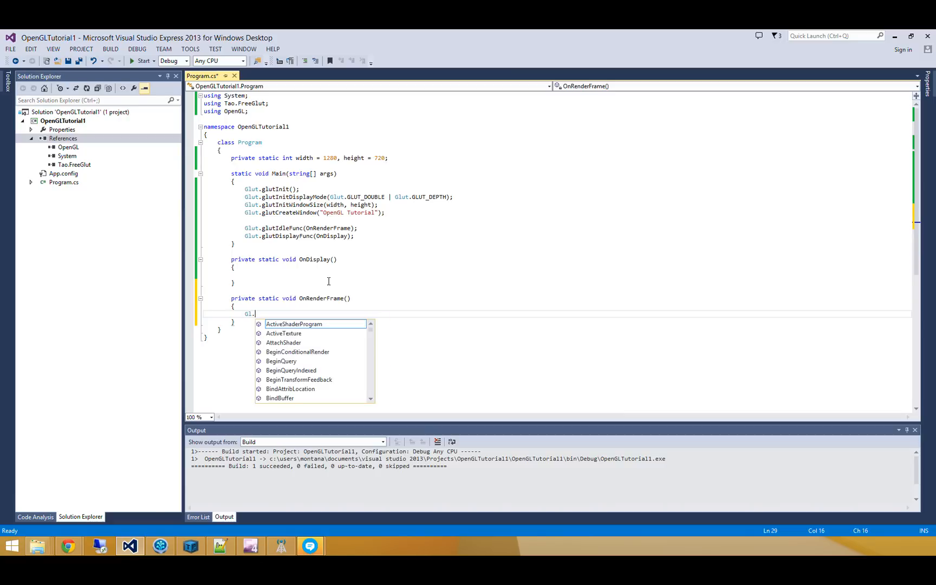
{"action": "type", "text": "Viewport"}
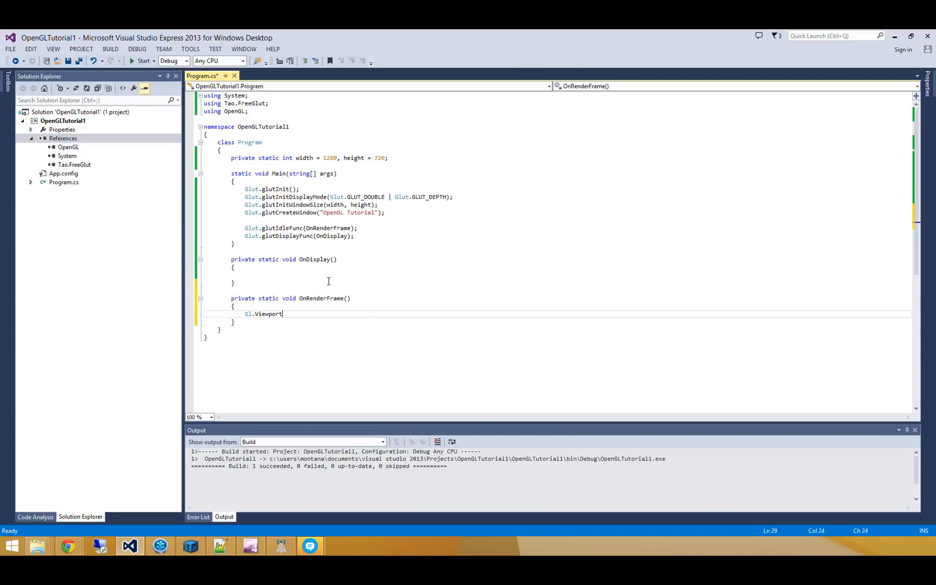
{"action": "type", "text": "(0, 0, width, h"}
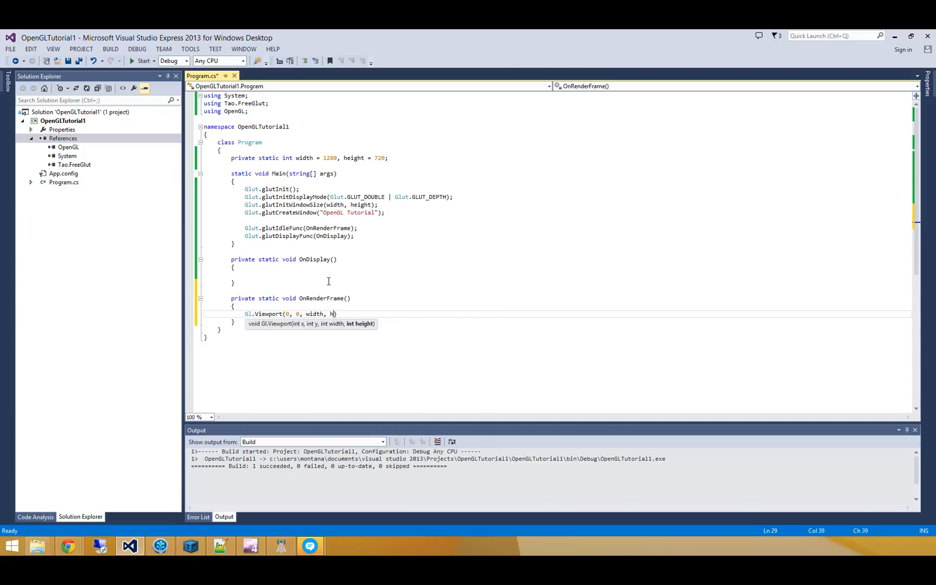
{"action": "type", "text": "eight);"}
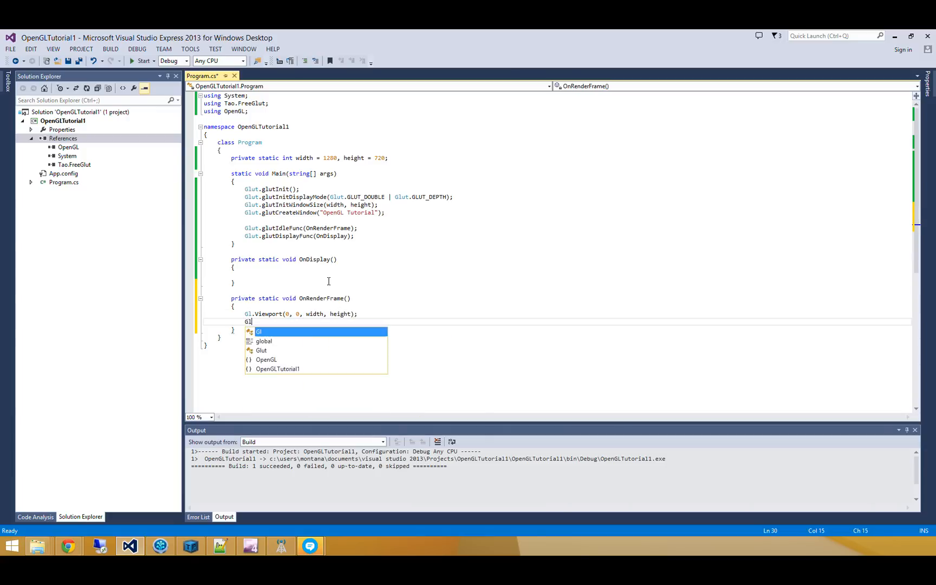
Step: Clear ColorBufferBit | DepthBufferBit, call Glut.glutSwapBuffers(), and save the file
{"action": "type", "text": ".Clear()"}
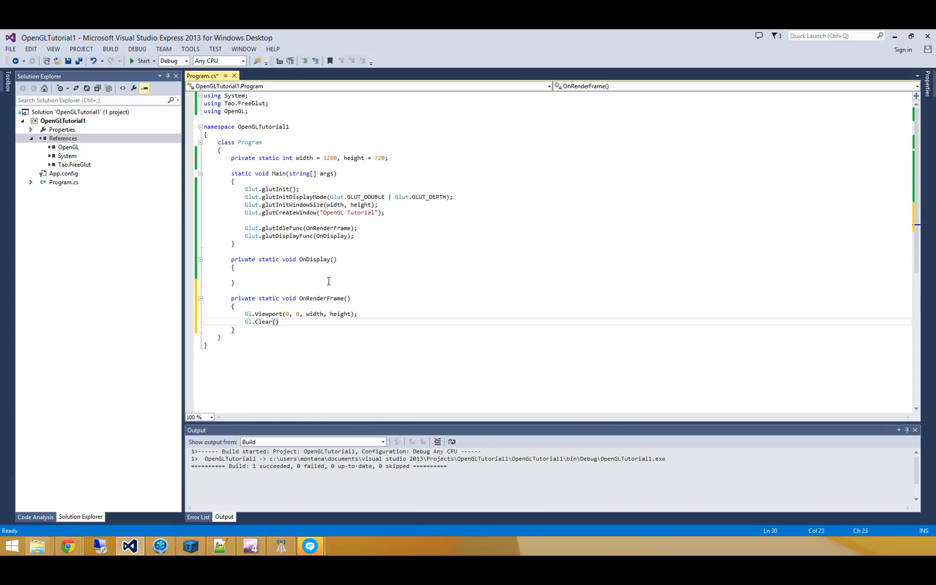
{"action": "type", "text": "Color"}
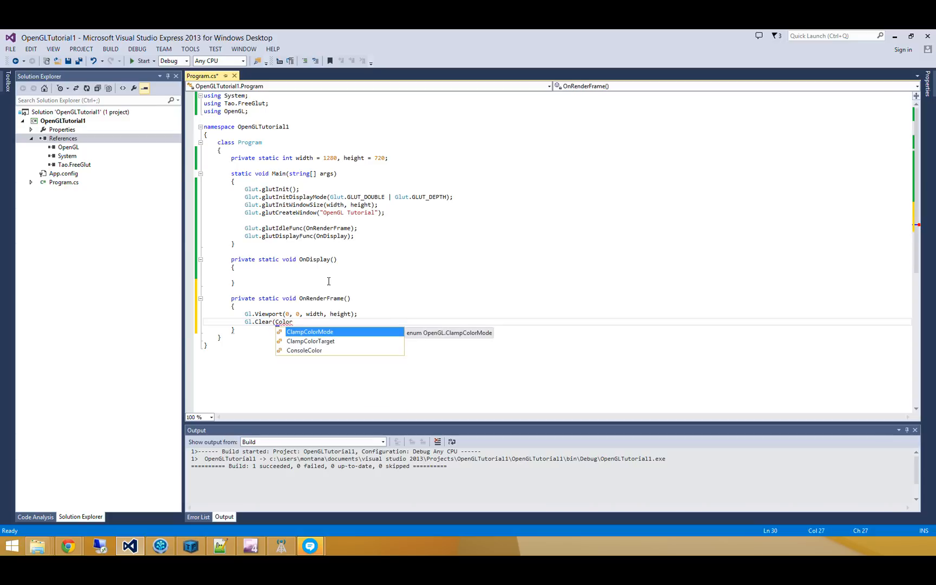
{"action": "type", "text": "Buff"}
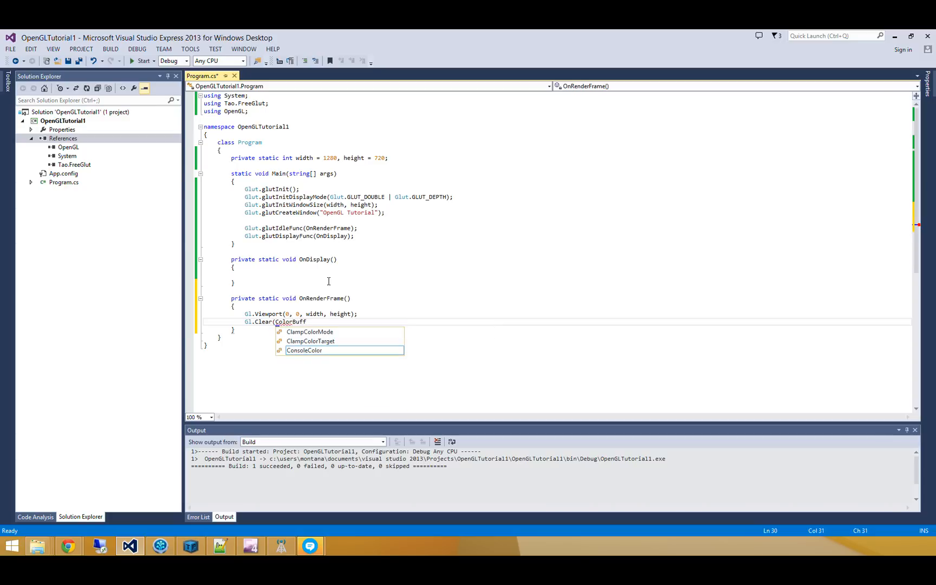
{"action": "key", "text": "Backspace"}
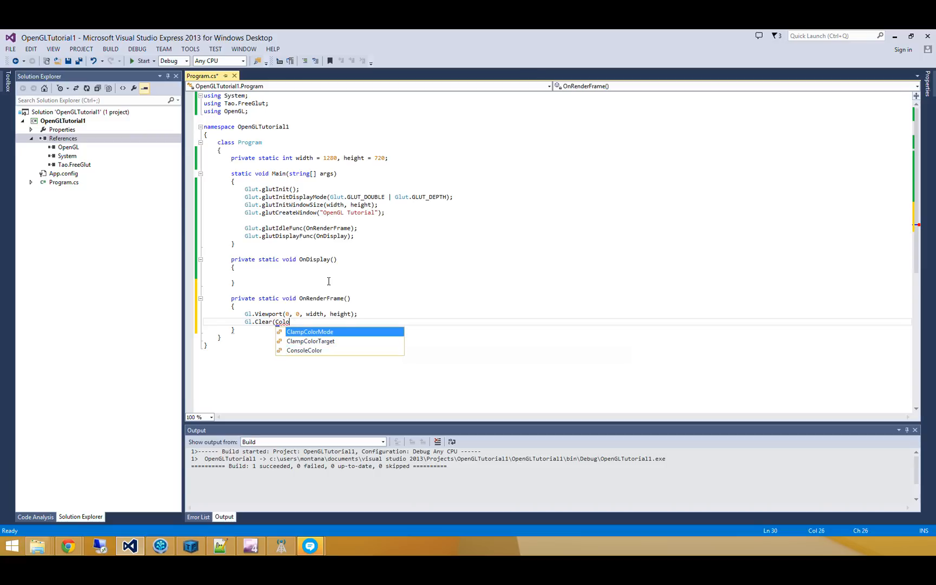
{"action": "type", "text": "ClearBufferMask"}
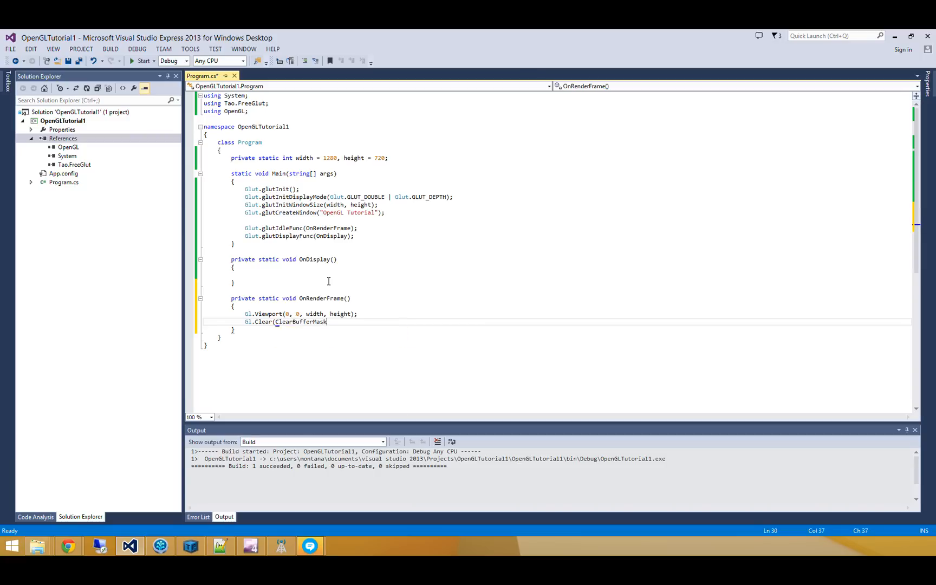
{"action": "type", "text": ".ColorBufferBit |"}
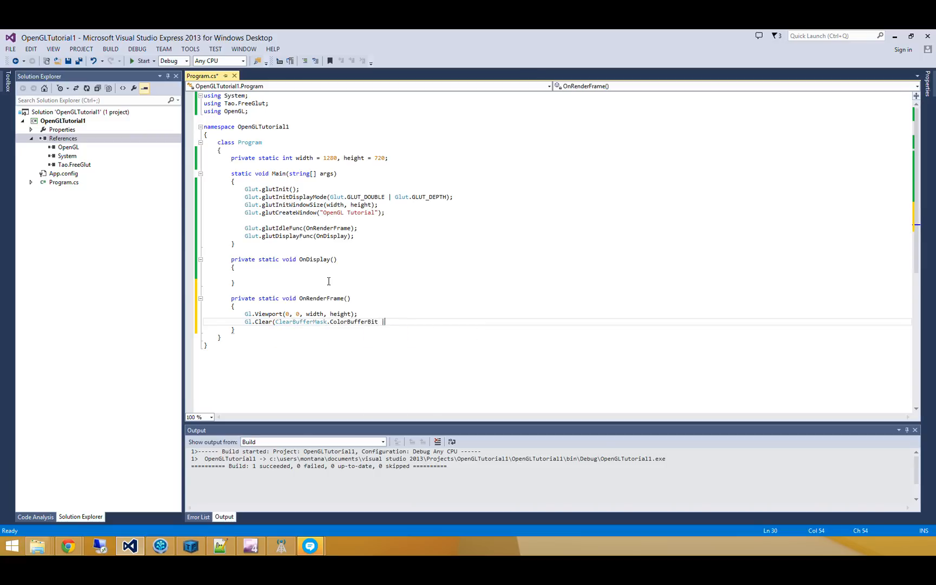
{"action": "type", "text": "| ClearBufferMask.DepthBufferBit);"}
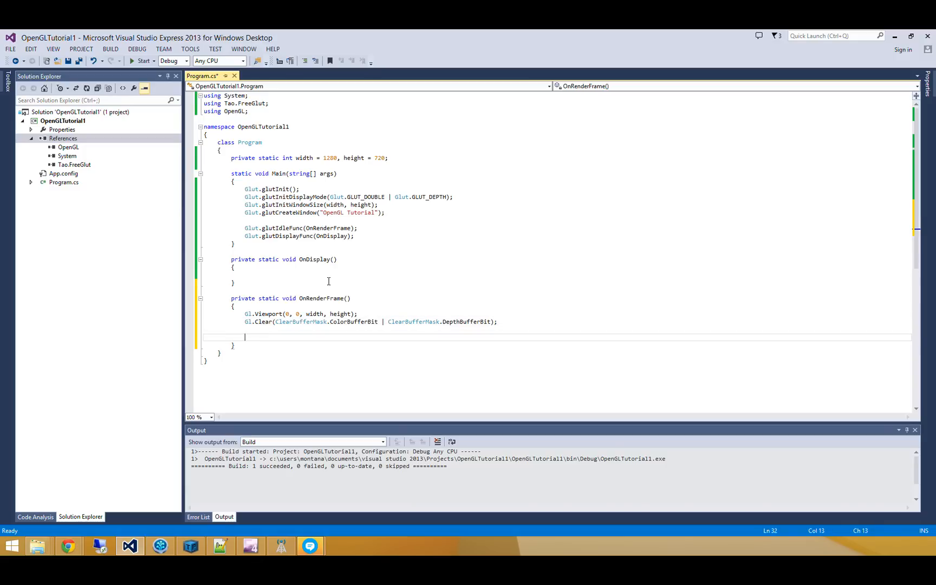
{"action": "type", "text": "Glut.glutSD"}
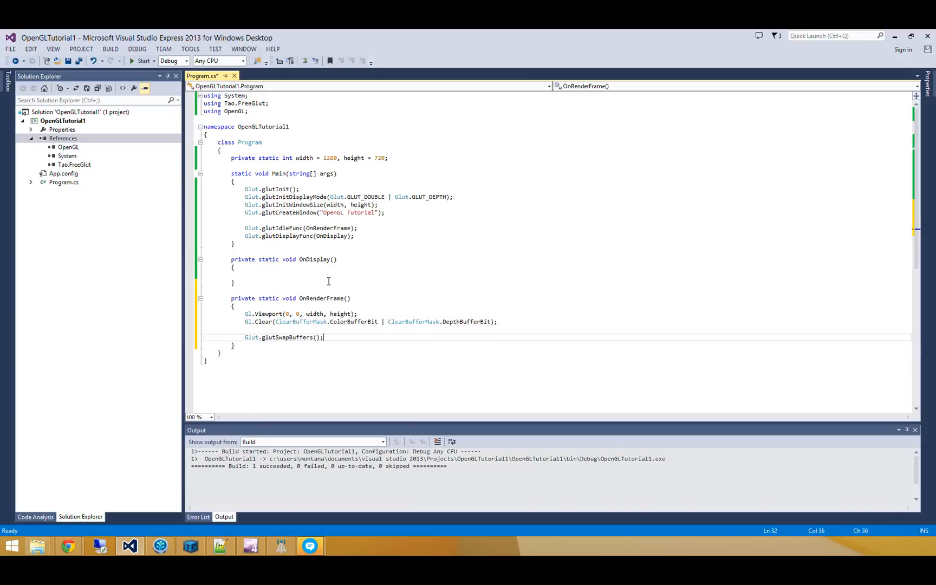
{"action": "key", "text": "ctrl+s"}
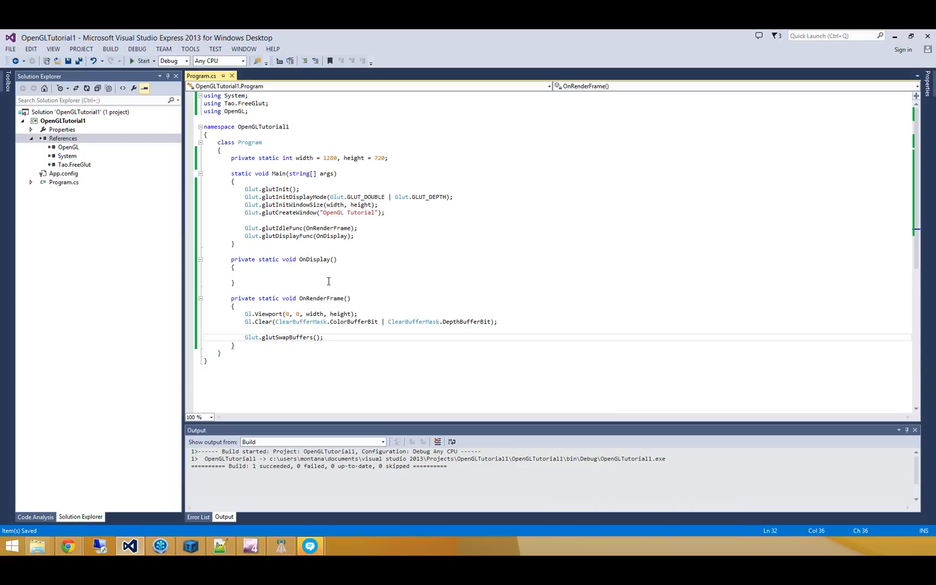
Step: End Main with Glut.glutMainLoop() and launch the program
{"action": "left_click", "coordinate": [324, 338]}
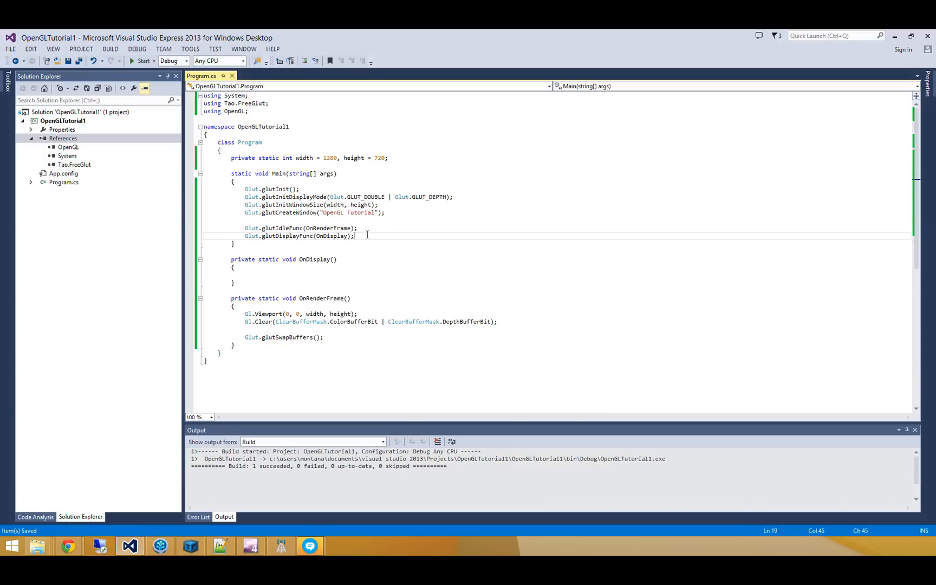
{"action": "type", "text": "Glut.glut"}
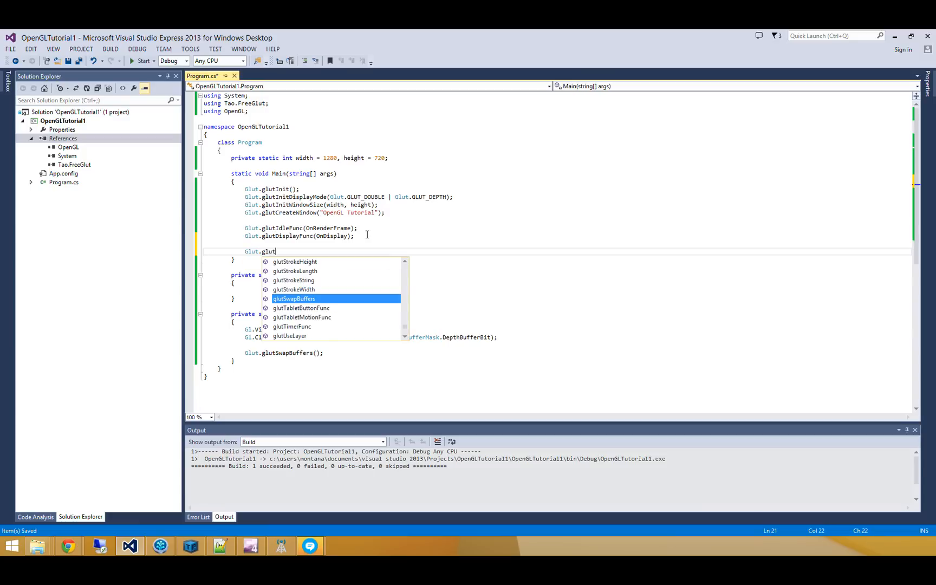
{"action": "type", "text": "MainLoop();"}
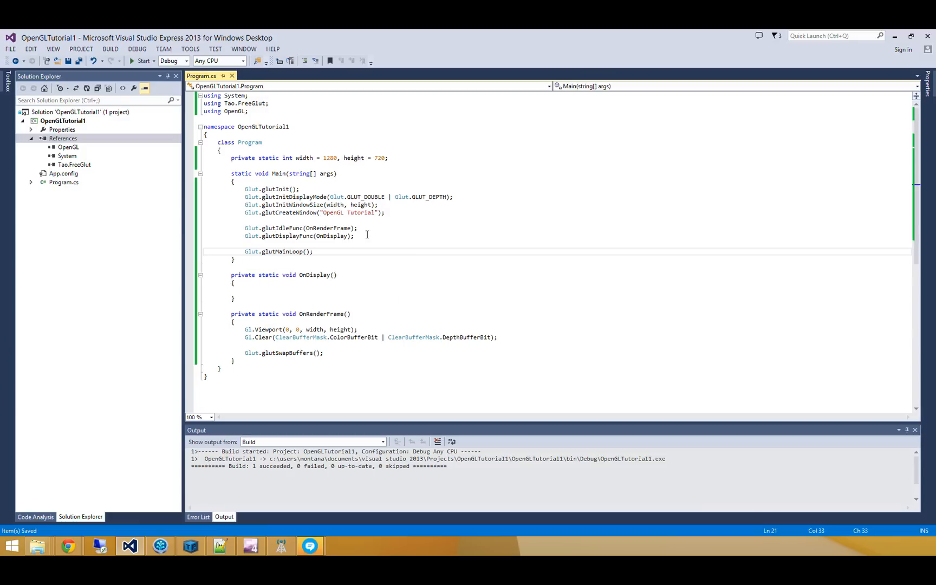
{"action": "left_click", "coordinate": [140, 60]}
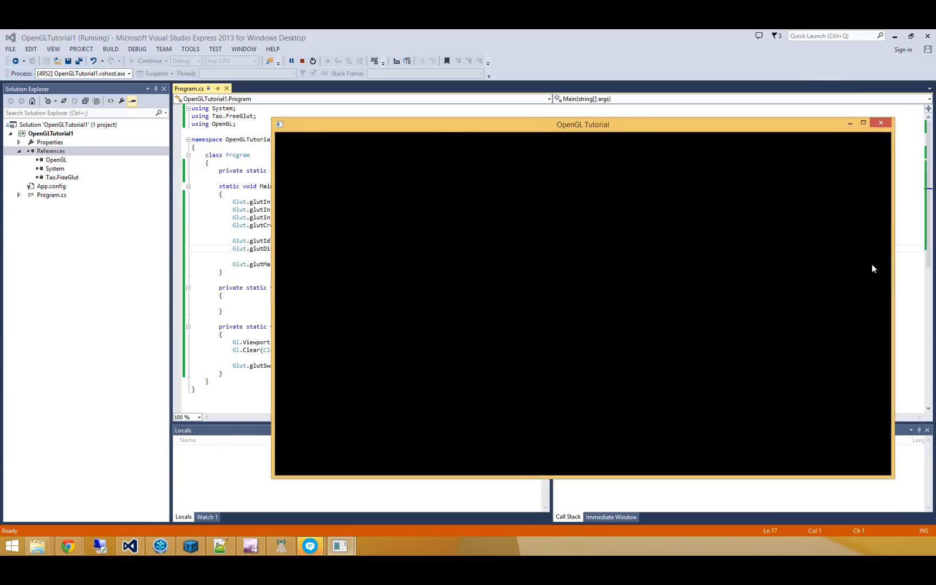
{"action": "mouse_move", "coordinate": [309, 460]}
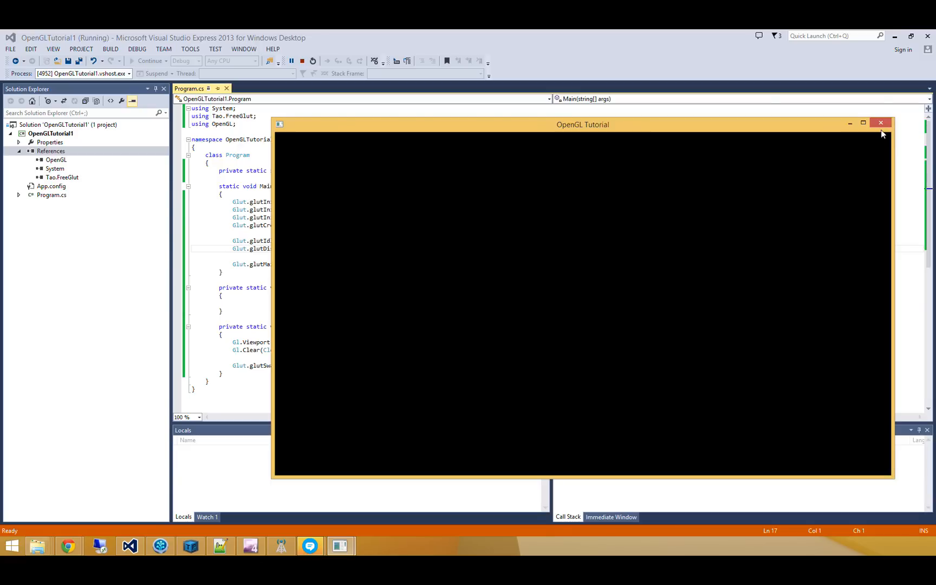
Step: Close the black OpenGL Tutorial window to end the debug session
{"action": "left_click", "coordinate": [881, 123]}
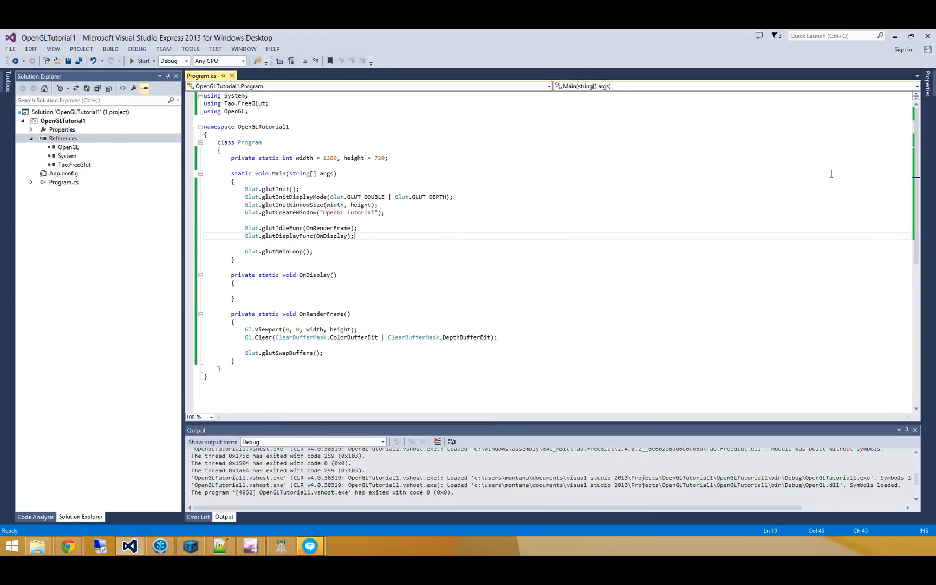